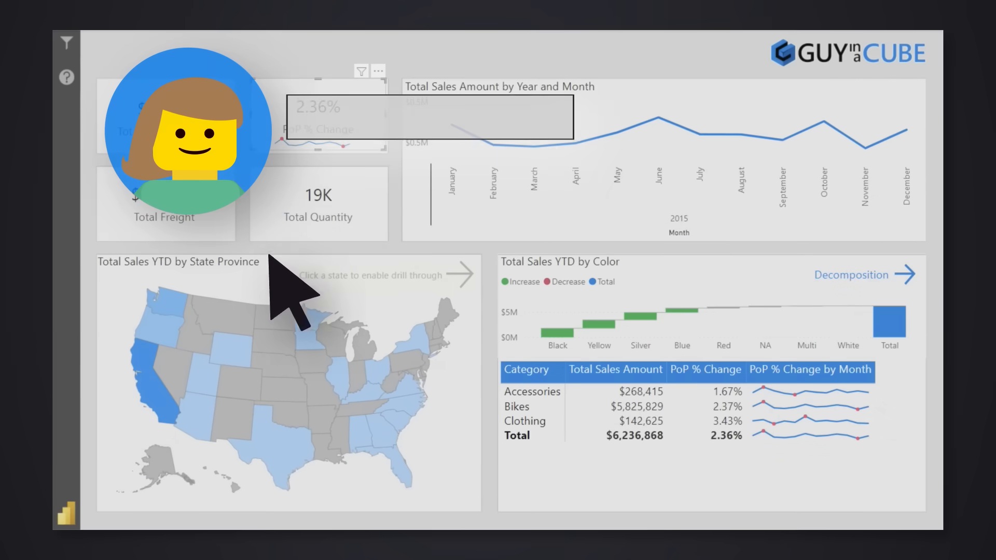
Check the User data functions tenant setting, then enter the AdventureWorks_dev workspace from Workspaces.
{"action": "type", "text": "This should be 20K"}
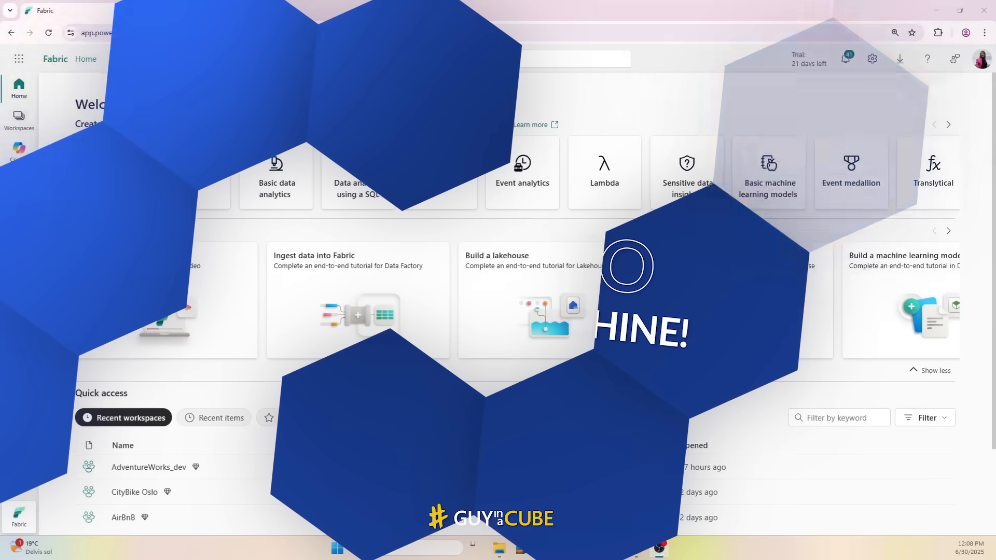
{"action": "left_click", "coordinate": [872, 58]}
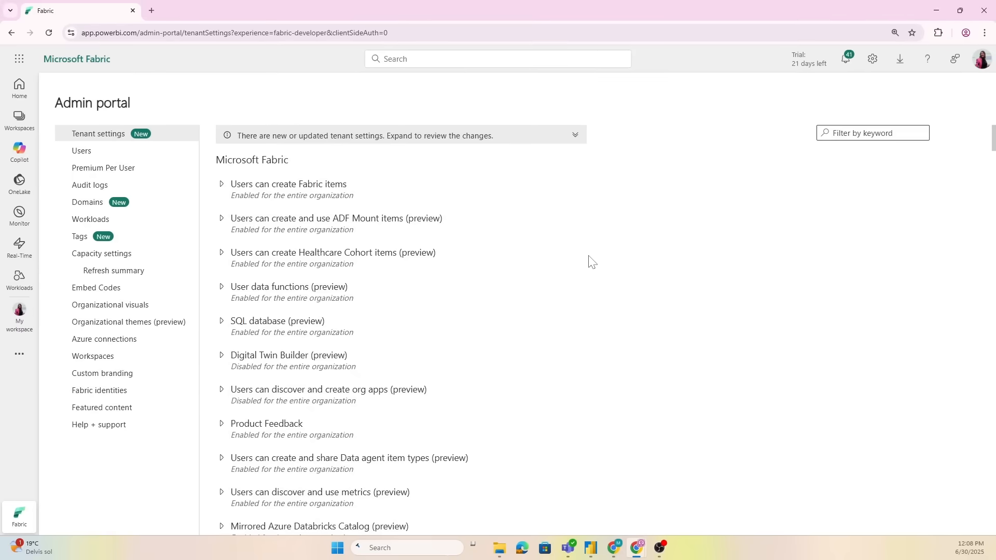
{"action": "left_click", "coordinate": [19, 120]}
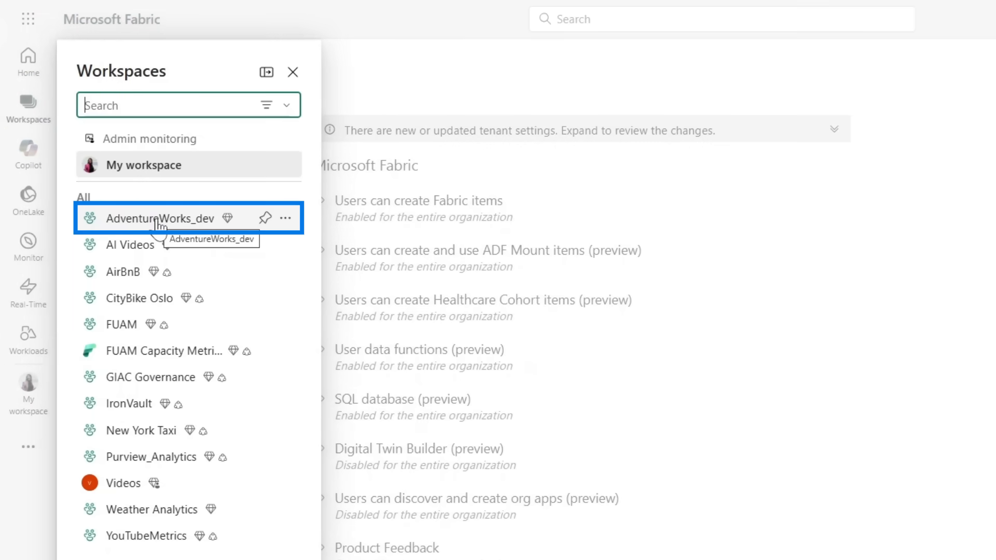
{"action": "left_click", "coordinate": [160, 218]}
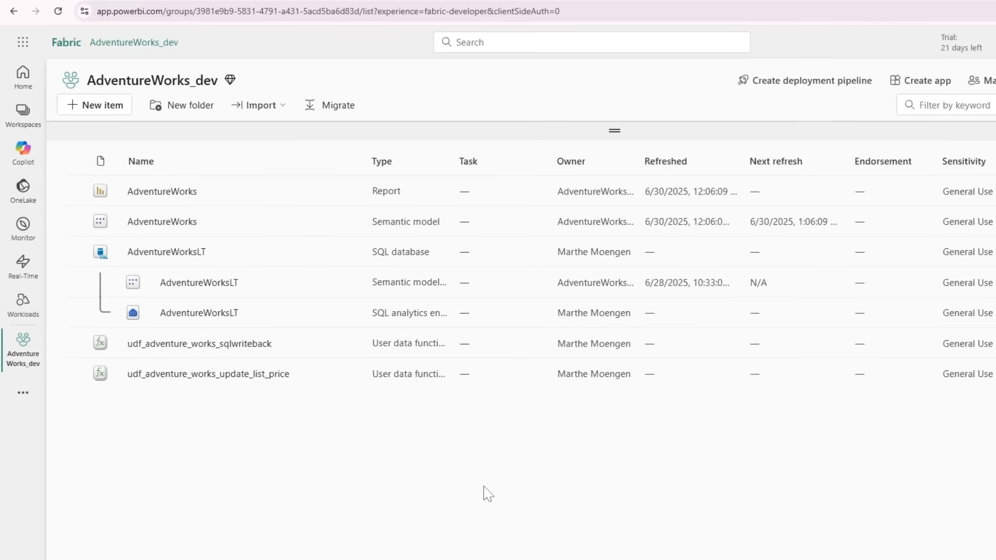
Create a new SQL database item named AdventureWorksLT_sample after filtering item types by 'sql'.
{"action": "left_click", "coordinate": [95, 104]}
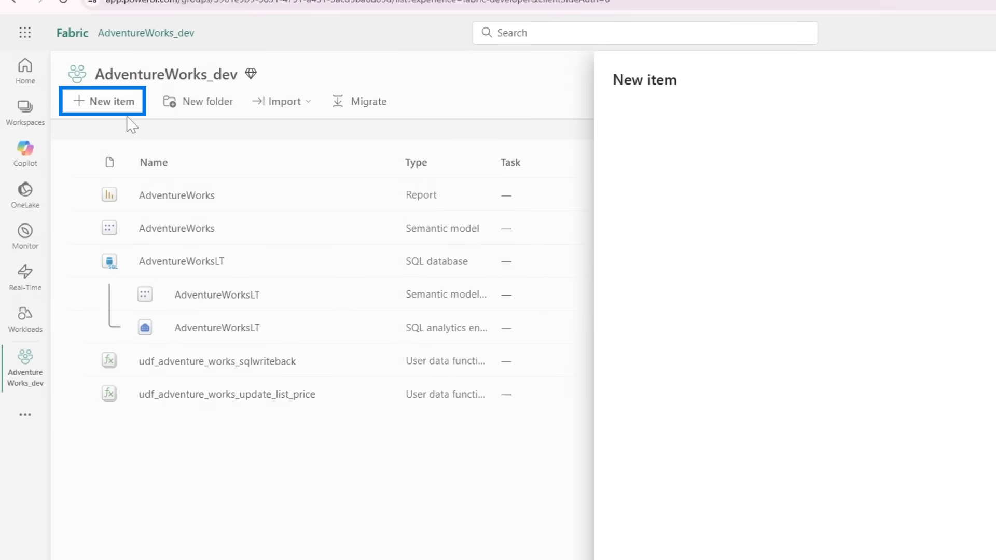
{"action": "left_click", "coordinate": [102, 101]}
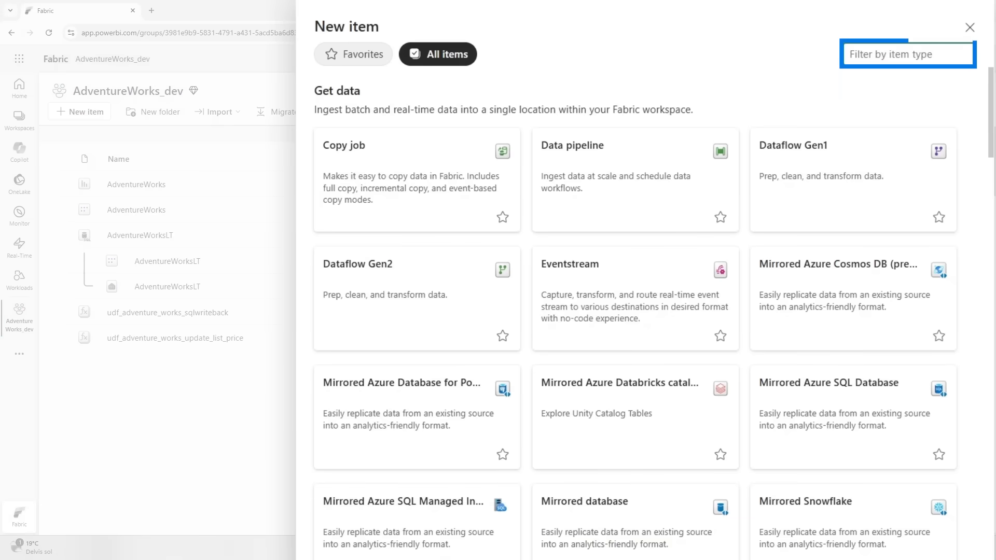
{"action": "type", "text": "sql"}
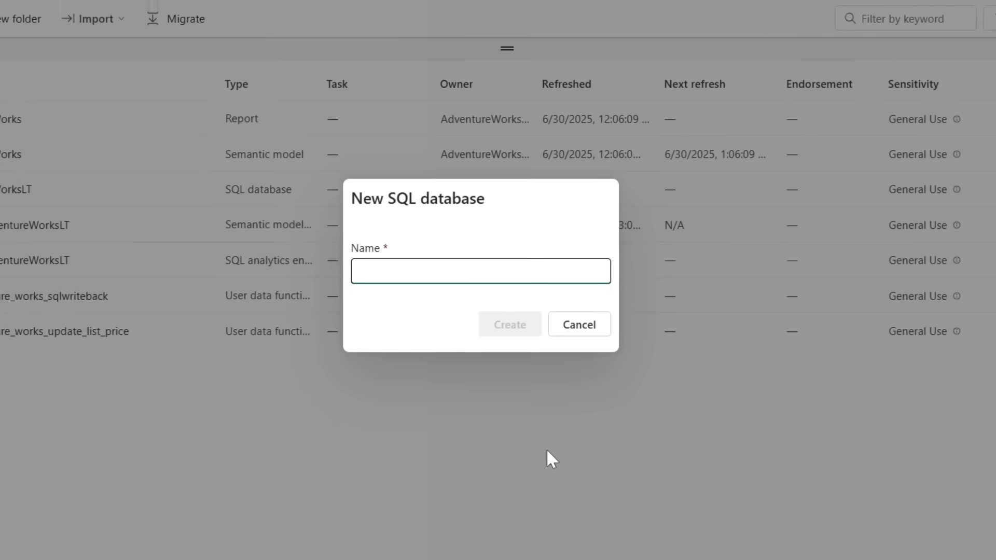
{"action": "type", "text": "AdventureWorksLT_"}
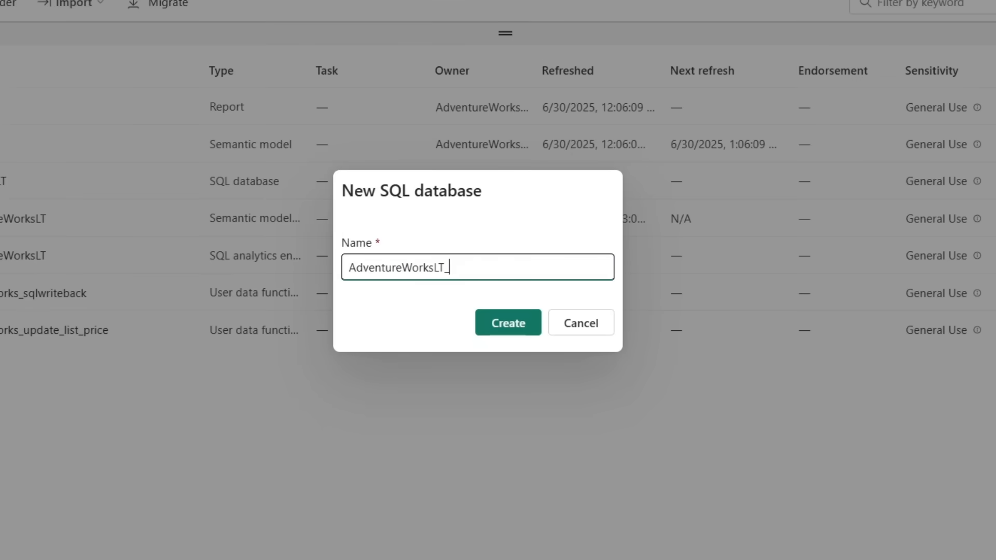
{"action": "type", "text": "sample"}
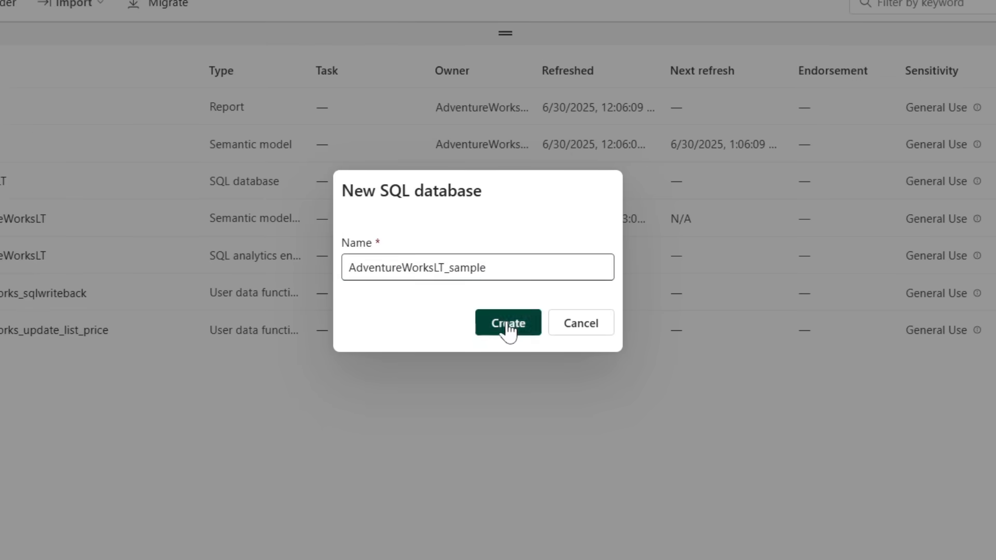
{"action": "left_click", "coordinate": [508, 323]}
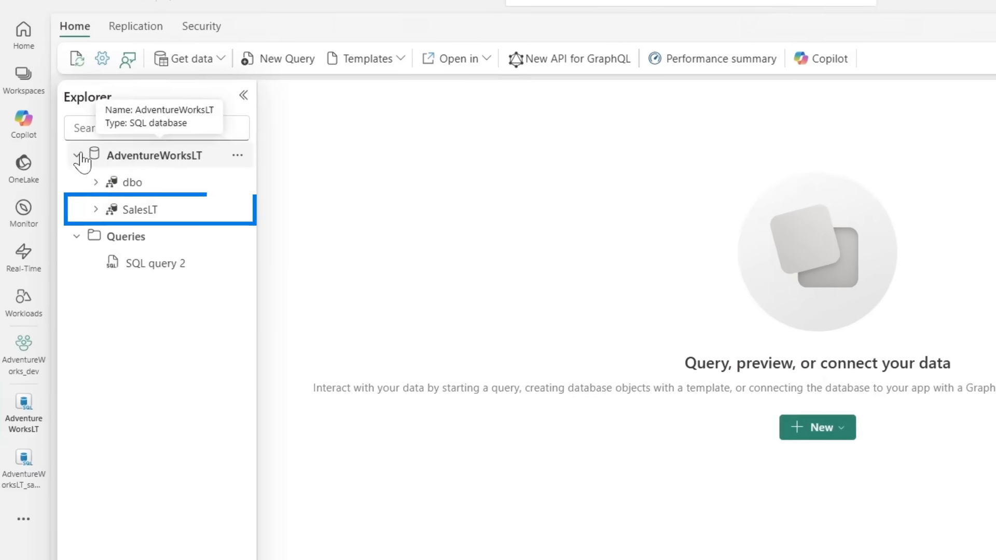
Expand SalesLT tables and show the Product table's data preview.
{"action": "left_click", "coordinate": [134, 210]}
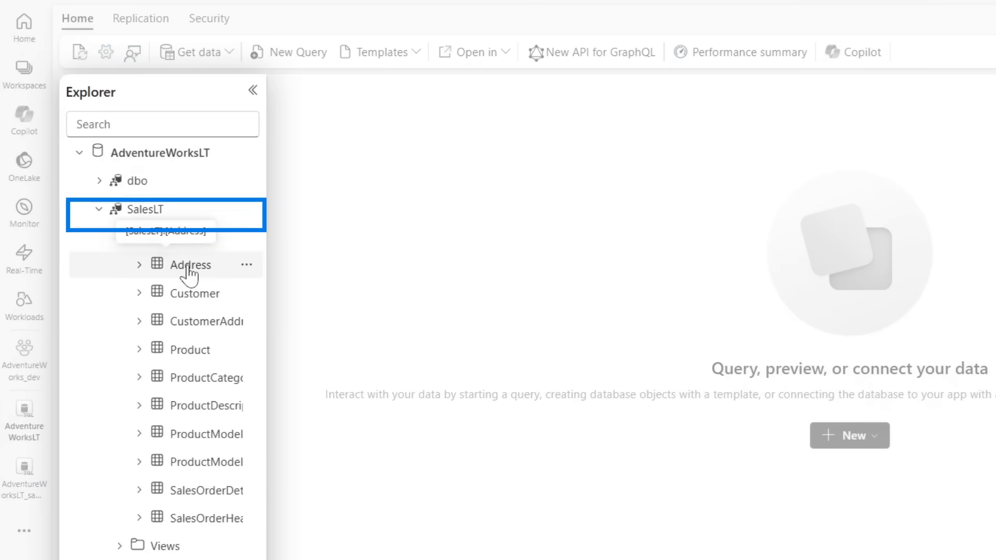
{"action": "double_click", "coordinate": [197, 349]}
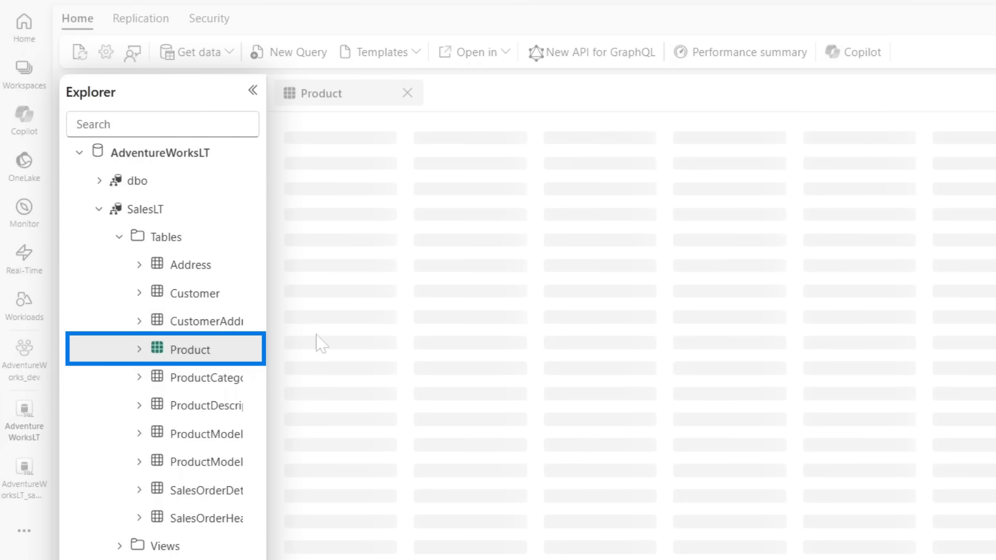
{"action": "left_click", "coordinate": [190, 349]}
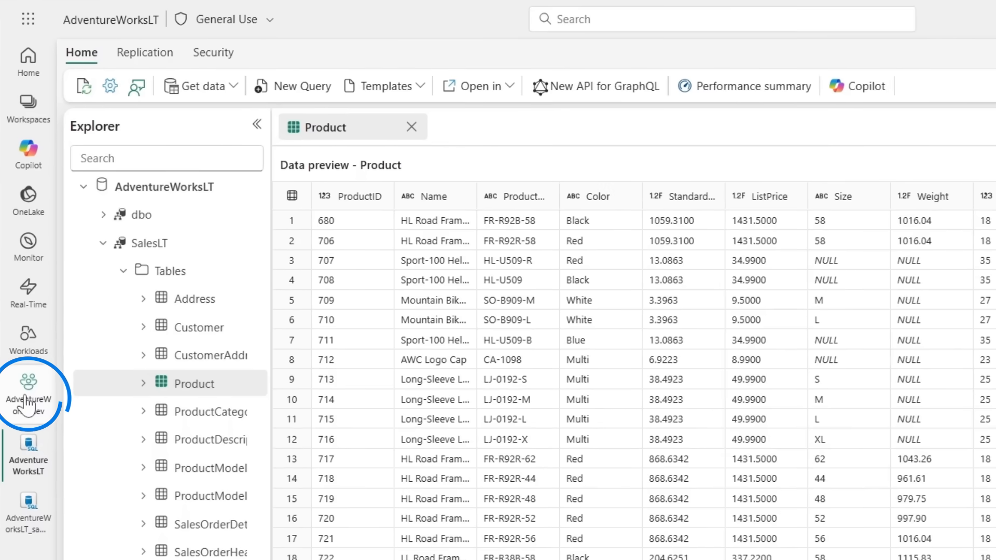
Return to AdventureWorks_dev and filter new item types by 'user' to reach the user data function.
{"action": "left_click", "coordinate": [28, 392]}
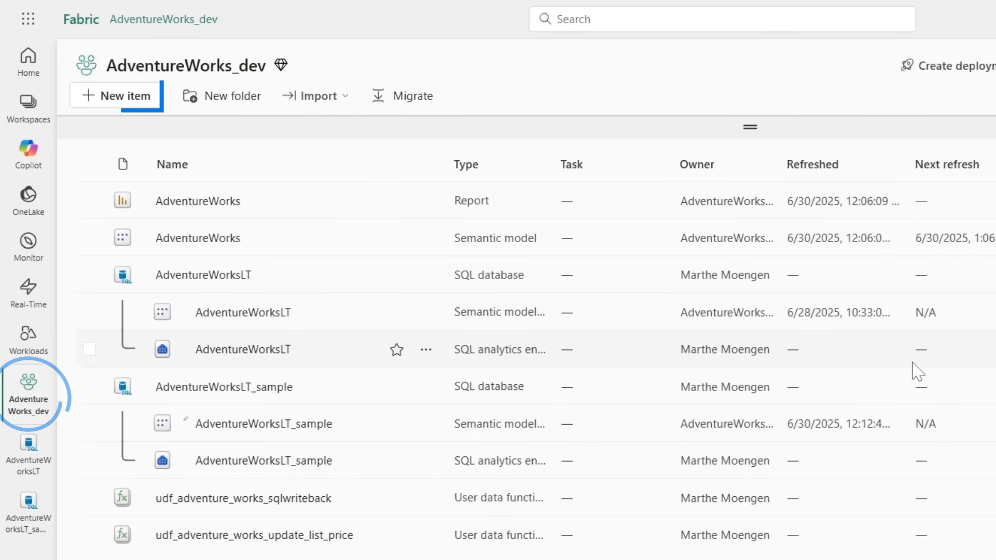
{"action": "left_click", "coordinate": [115, 95]}
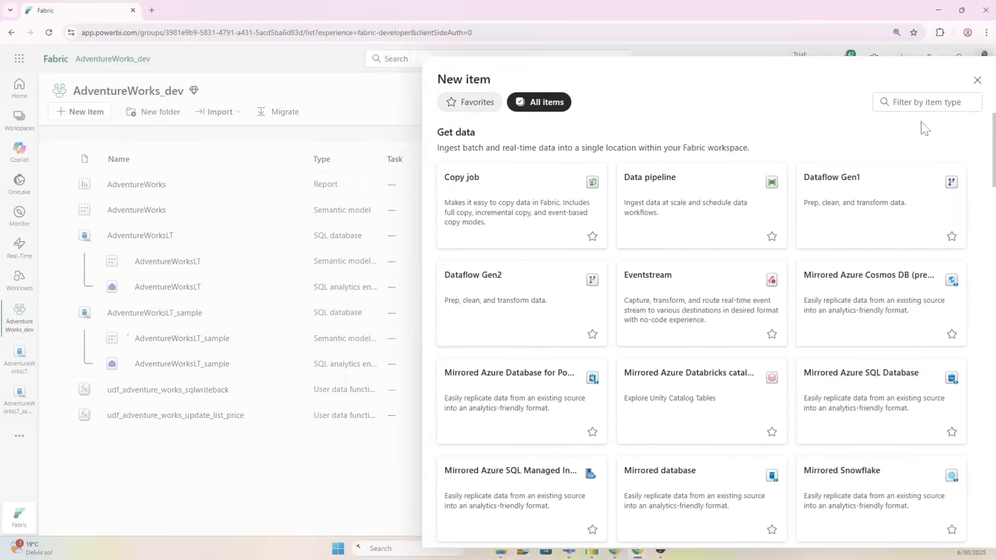
{"action": "type", "text": "user"}
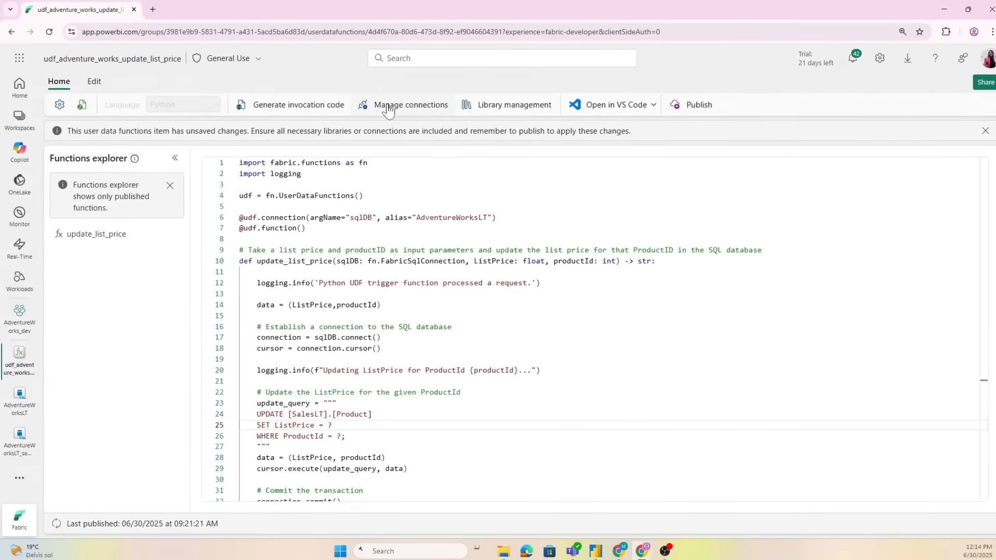
Browse the data catalog from Manage connections without adding any new connection.
{"action": "left_click", "coordinate": [411, 104]}
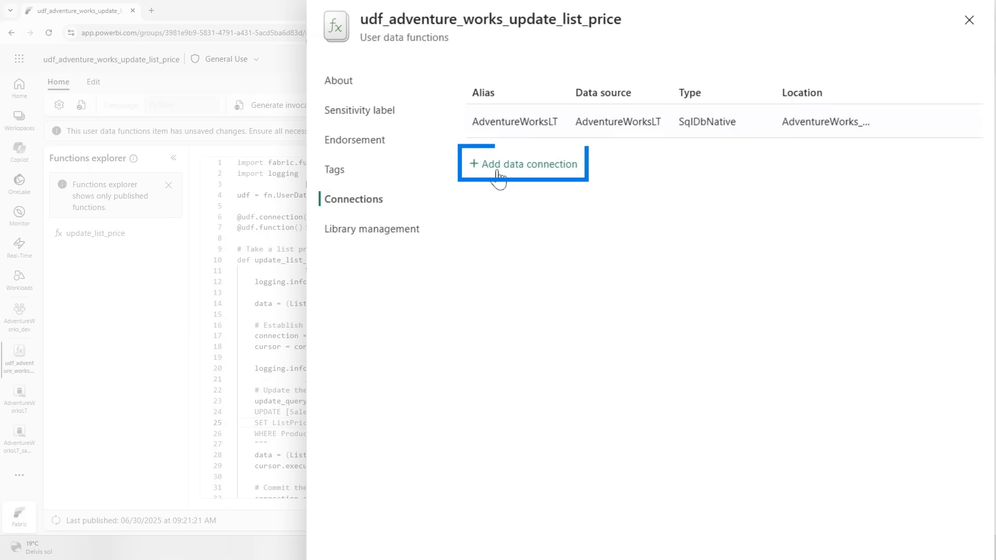
{"action": "left_click", "coordinate": [523, 164]}
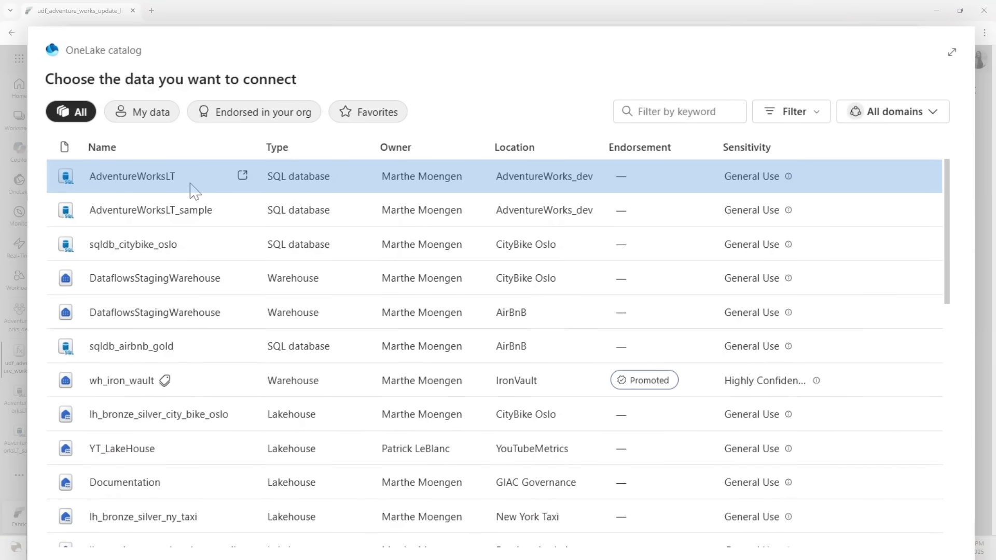
{"action": "mouse_move", "coordinate": [215, 188]}
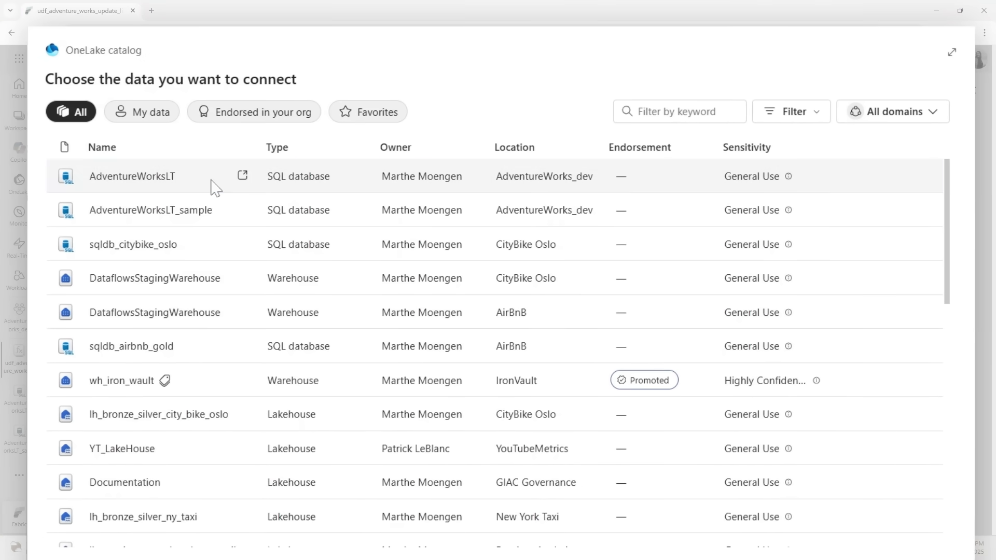
{"action": "scroll", "scroll_direction": "down", "scroll_amount": 3}
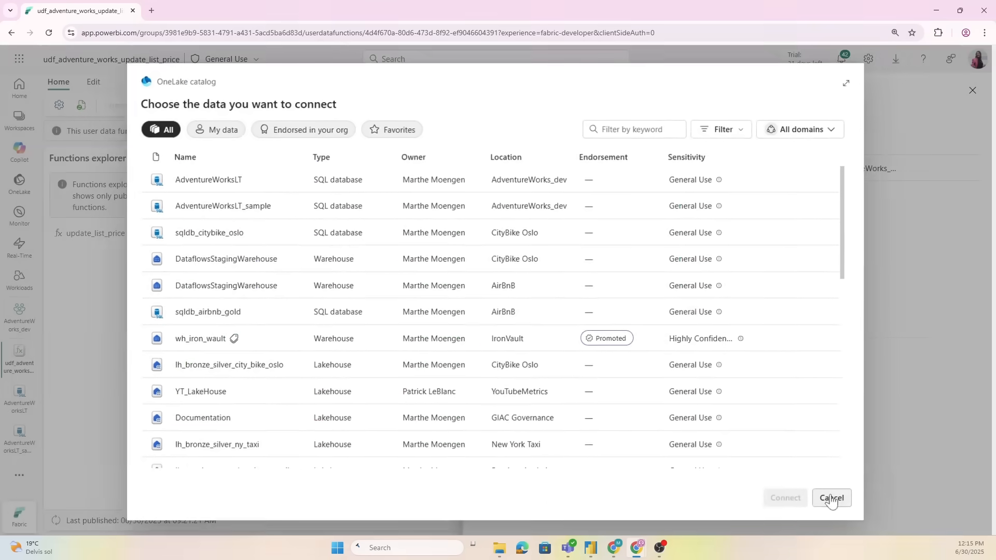
{"action": "left_click", "coordinate": [831, 498]}
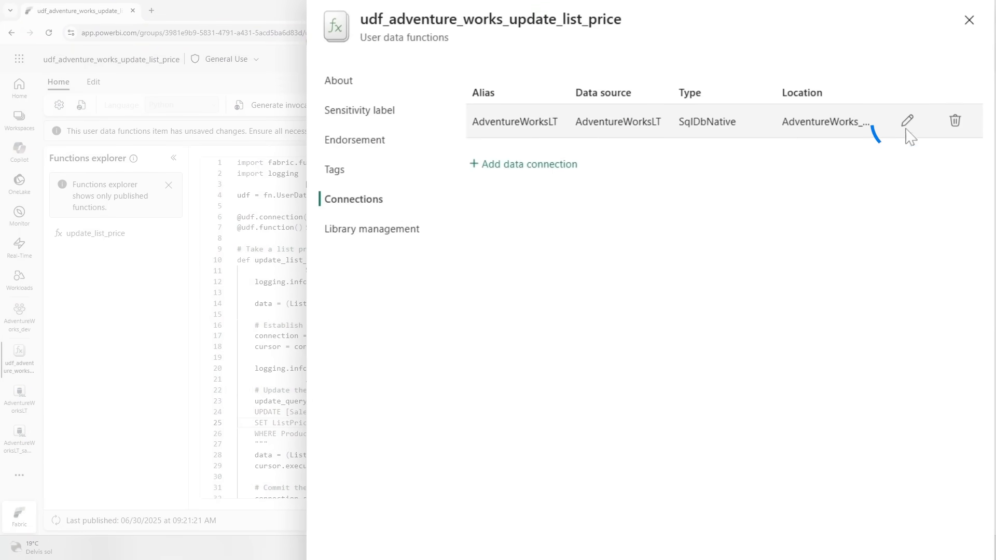
View the AdventureWorksLT connection alias, cancel without changes and close item settings.
{"action": "left_click", "coordinate": [907, 120]}
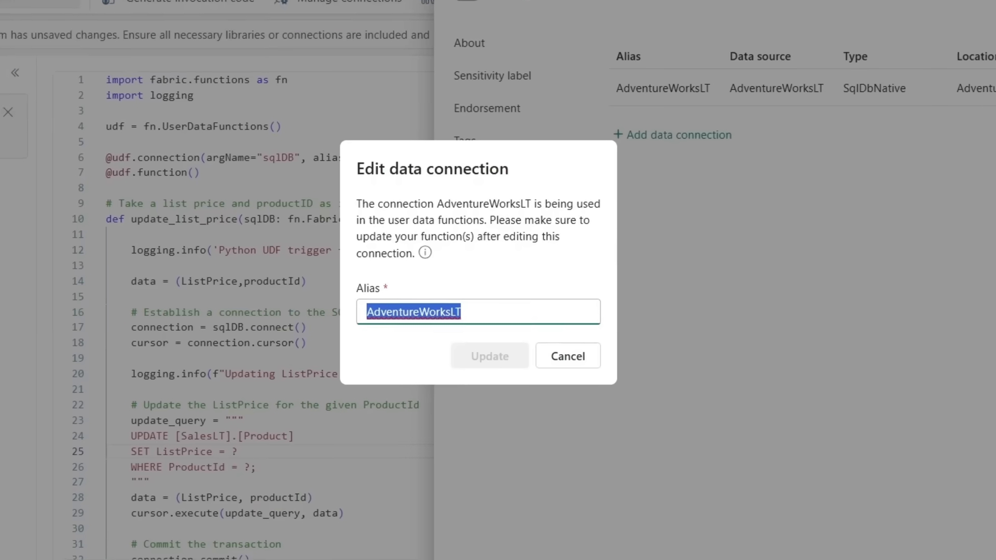
{"action": "right_click", "coordinate": [412, 313]}
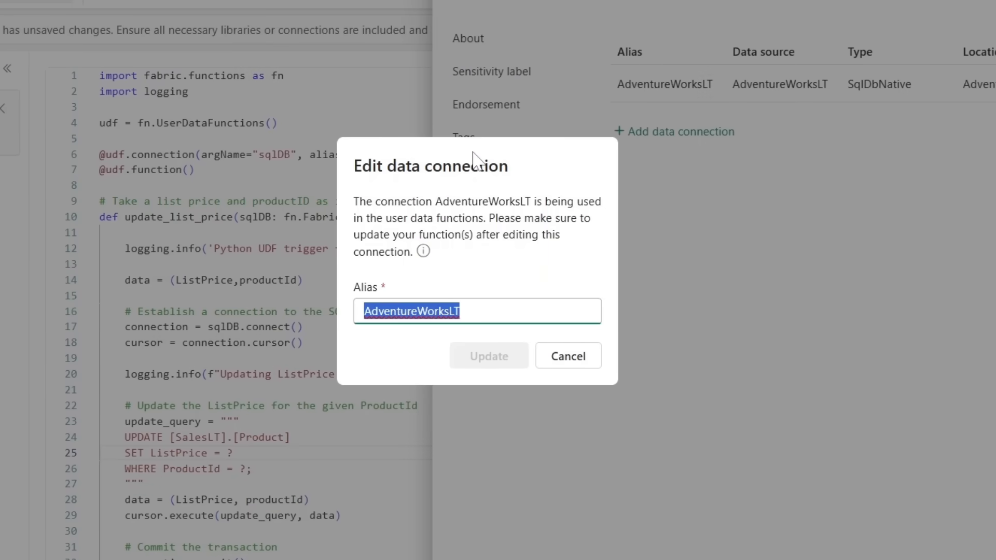
{"action": "left_click", "coordinate": [566, 356]}
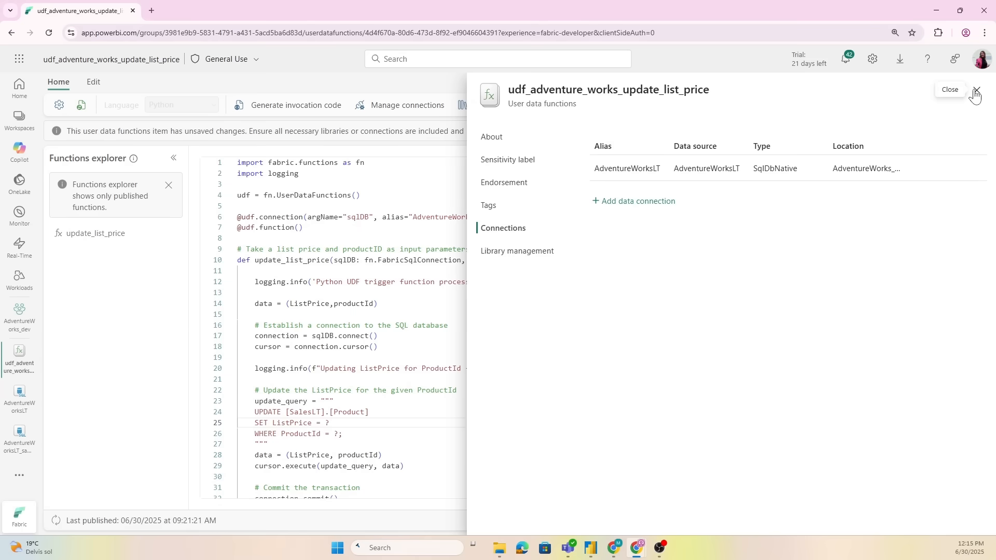
{"action": "left_click", "coordinate": [976, 90]}
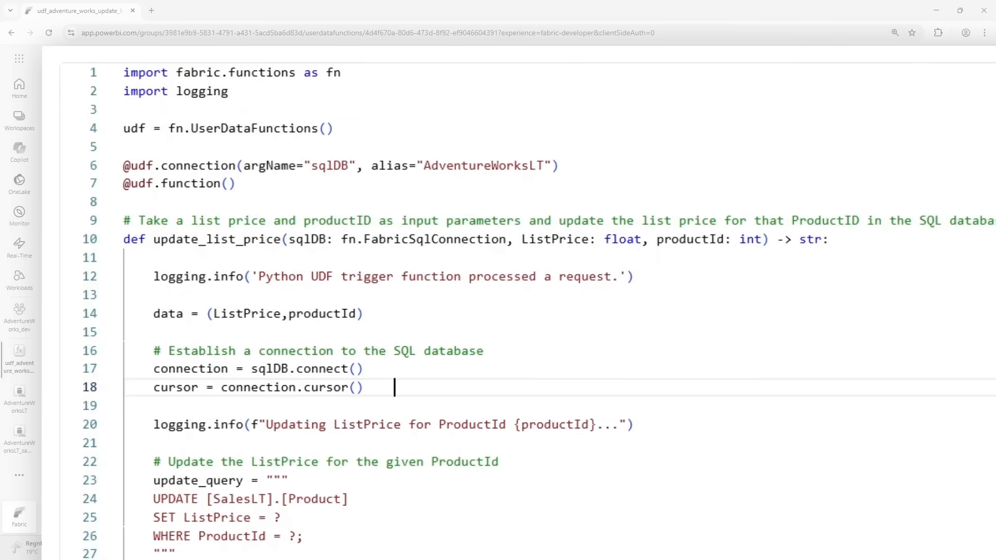
{"action": "double_click", "coordinate": [483, 165]}
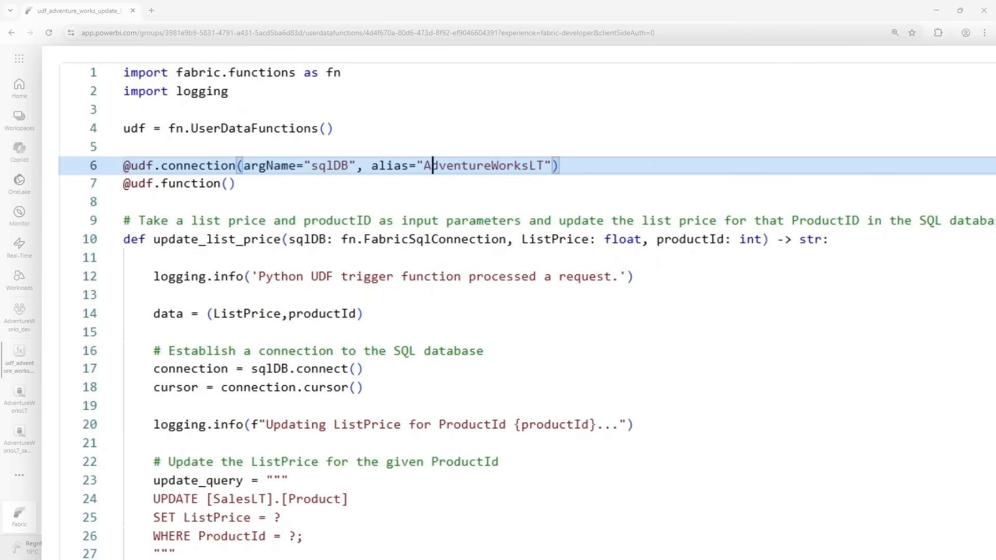
{"action": "double_click", "coordinate": [485, 165]}
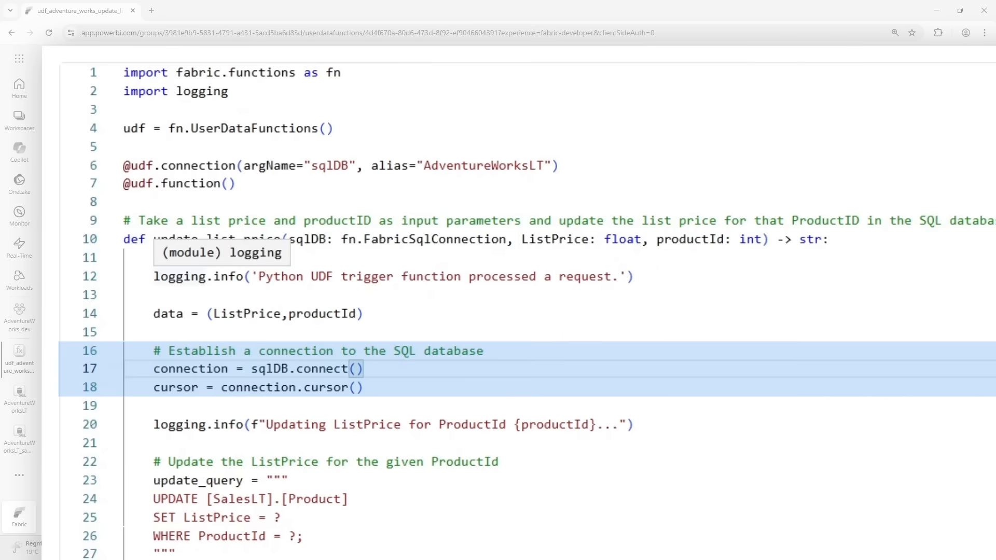
{"action": "scroll", "scroll_direction": "down", "scroll_amount": 3}
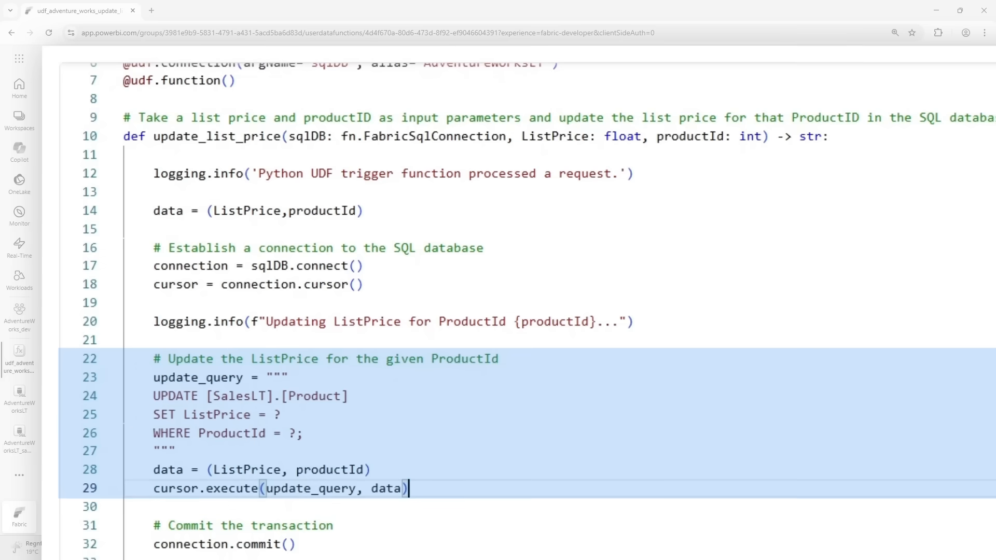
{"action": "scroll", "scroll_direction": "down", "scroll_amount": 3}
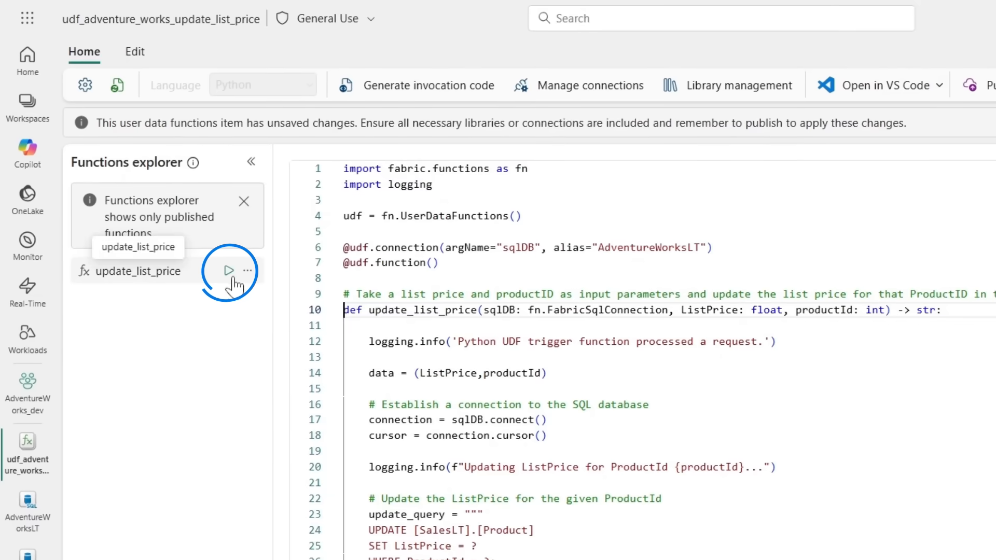
Run update_list_price with ListPrice 2 and productId 2.
{"action": "left_click", "coordinate": [229, 271]}
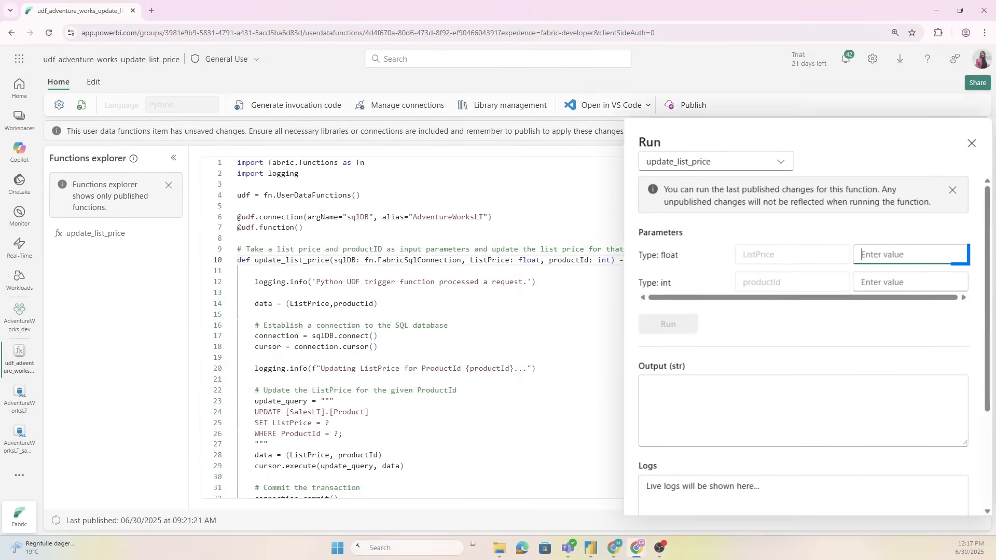
{"action": "type", "text": "2"}
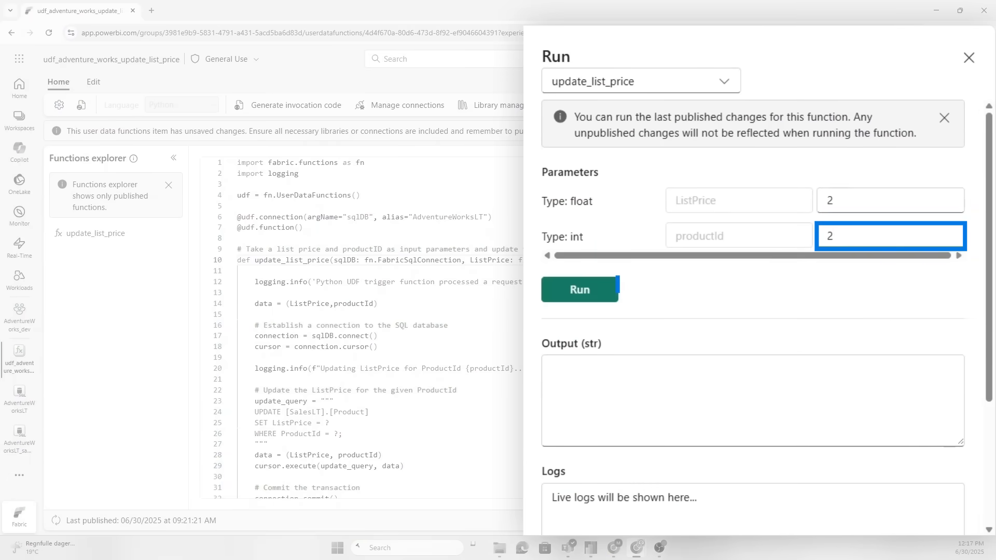
{"action": "left_click", "coordinate": [579, 290]}
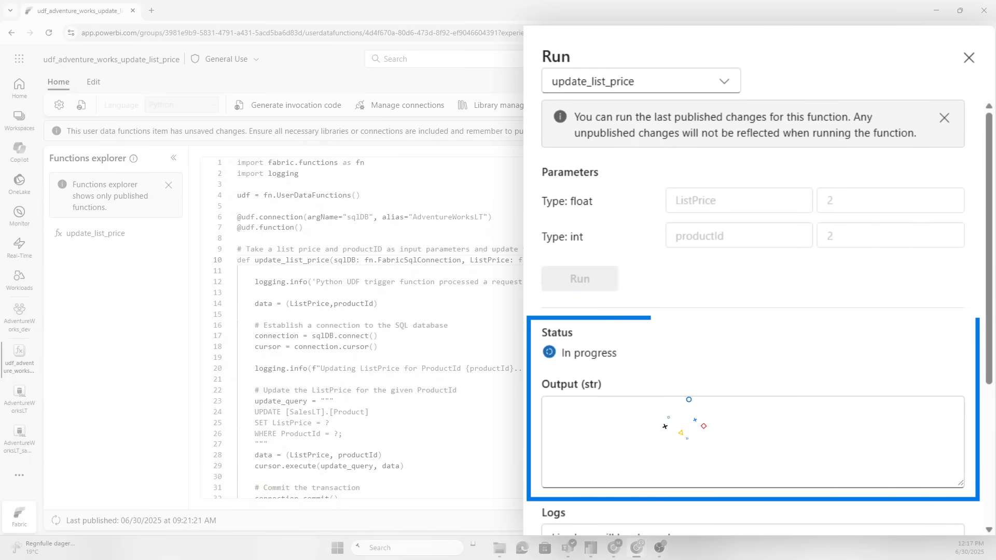
{"action": "left_click", "coordinate": [968, 57]}
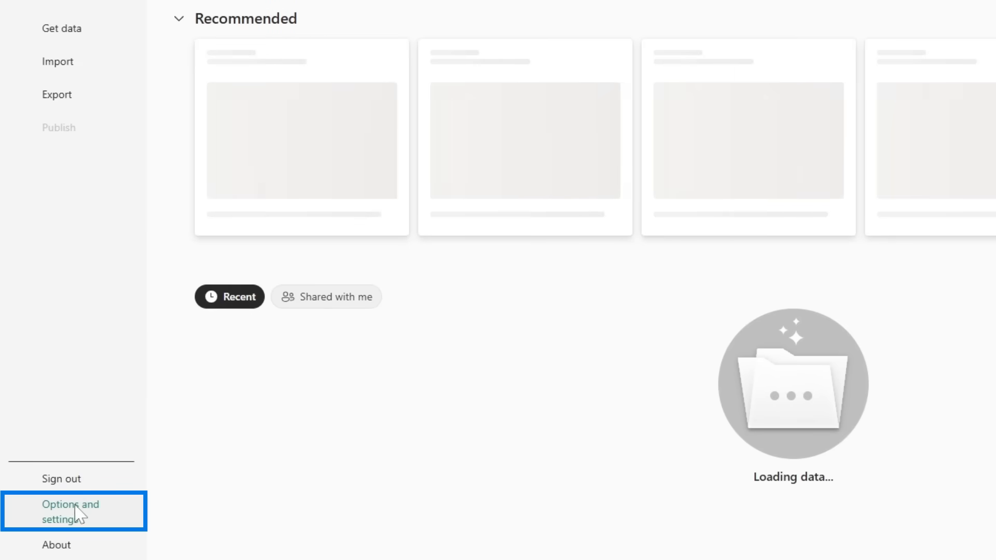
Review the Preview features list in Options, scrolling through its entries.
{"action": "left_click", "coordinate": [71, 512]}
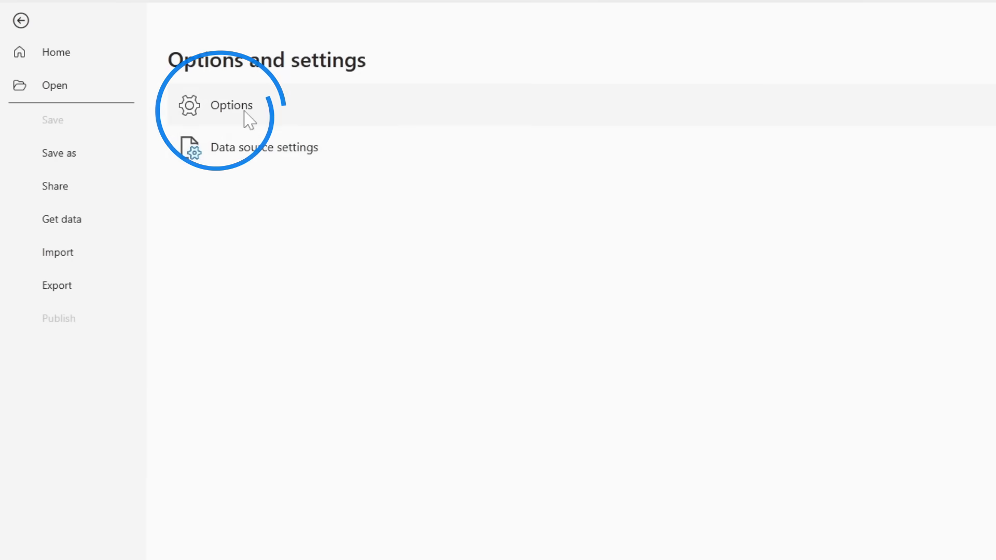
{"action": "left_click", "coordinate": [232, 105]}
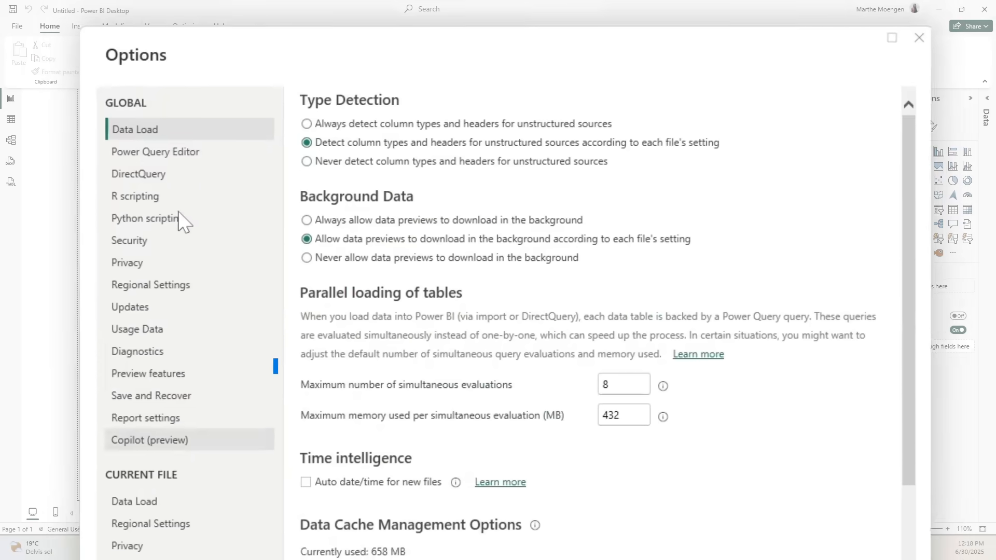
{"action": "left_click", "coordinate": [149, 373]}
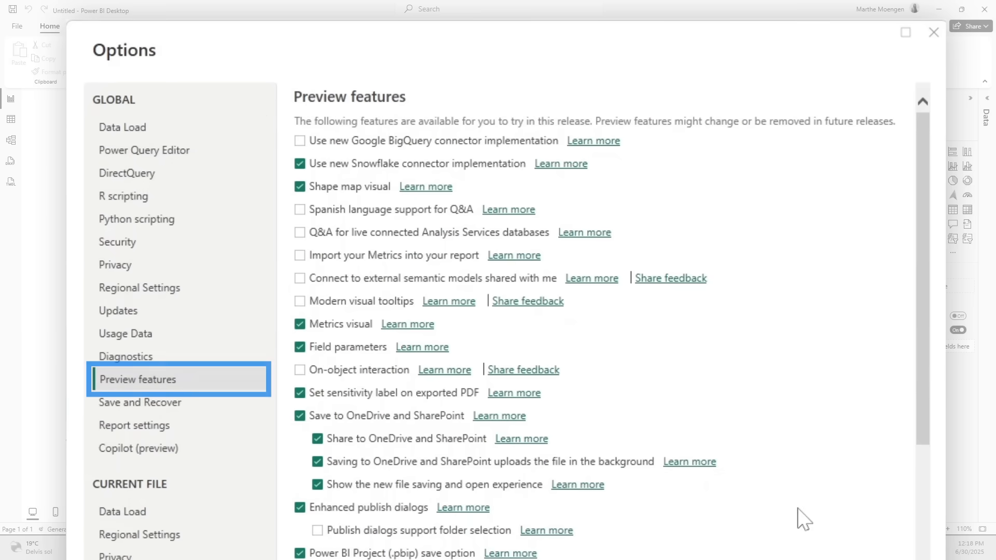
{"action": "scroll", "scroll_direction": "down", "scroll_amount": 3}
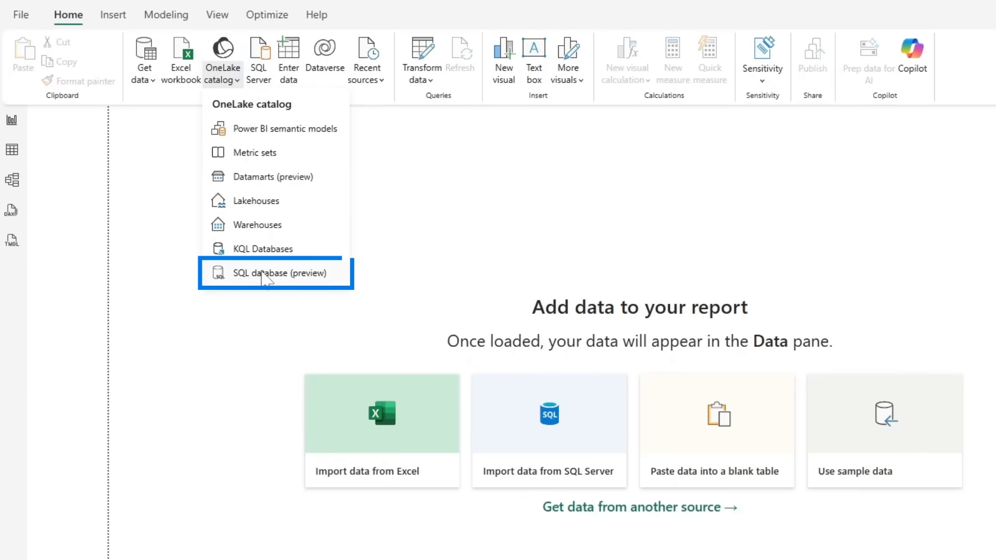
Load SalesLT.Product from the AdventureWorksLT SQL database using DirectQuery storage mode.
{"action": "left_click", "coordinate": [278, 273]}
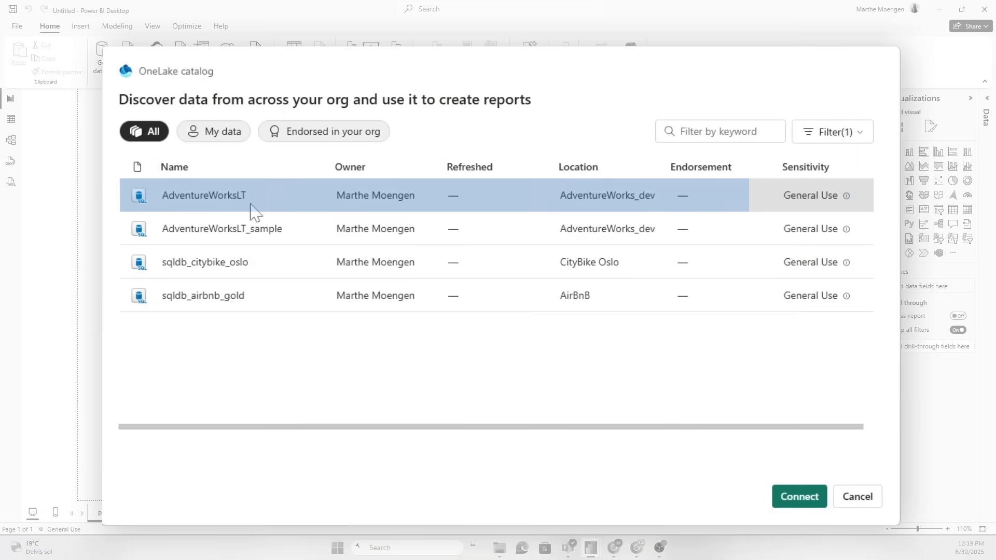
{"action": "left_click", "coordinate": [799, 496]}
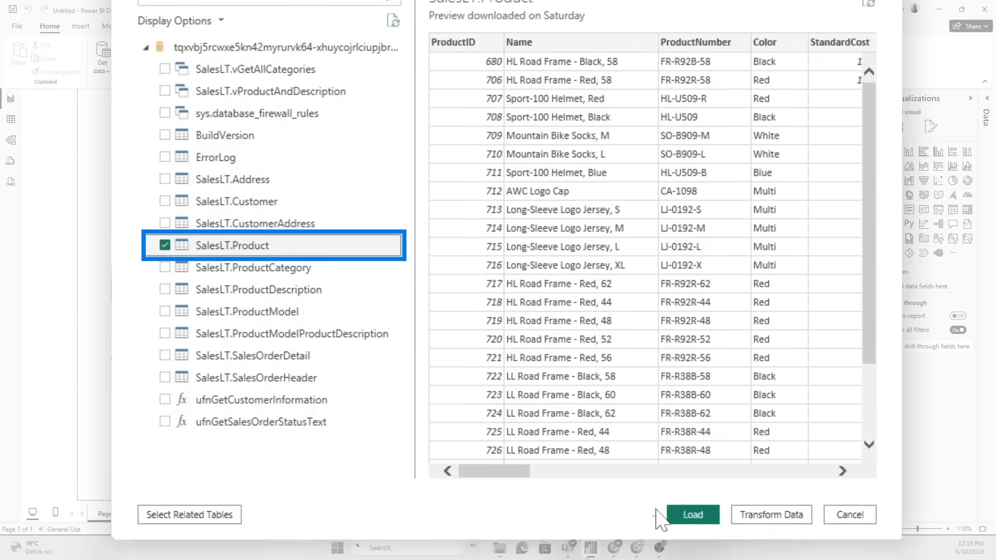
{"action": "left_click", "coordinate": [692, 515]}
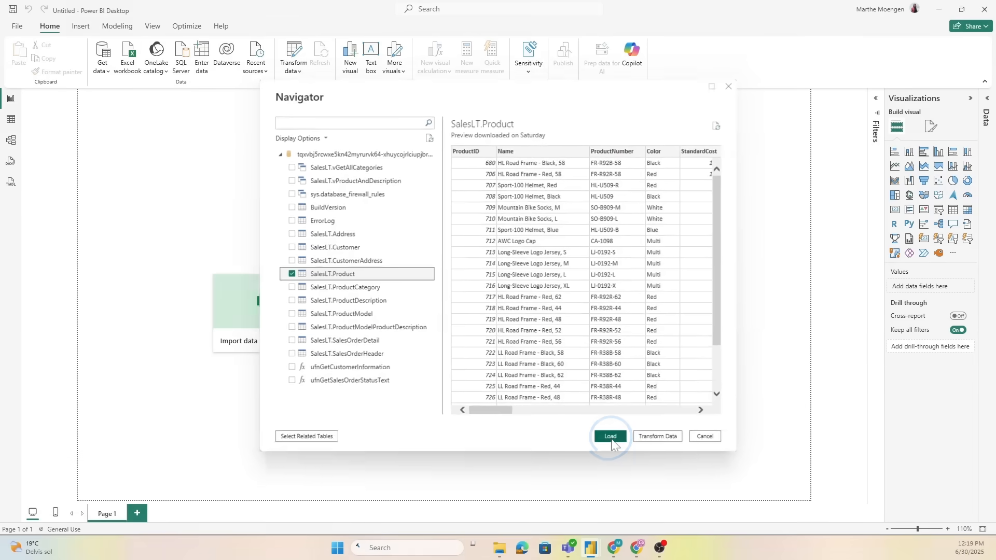
{"action": "left_click", "coordinate": [609, 437]}
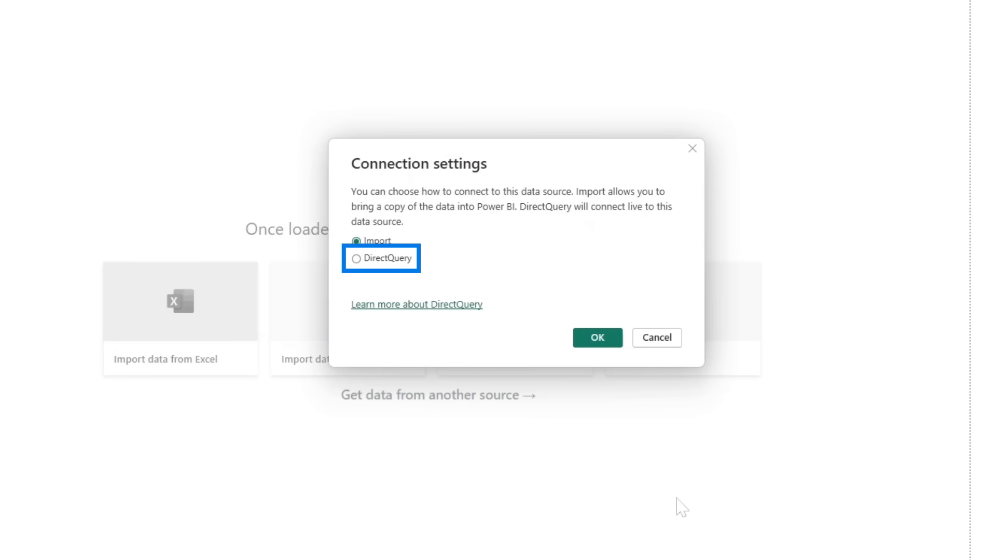
{"action": "left_click", "coordinate": [356, 259]}
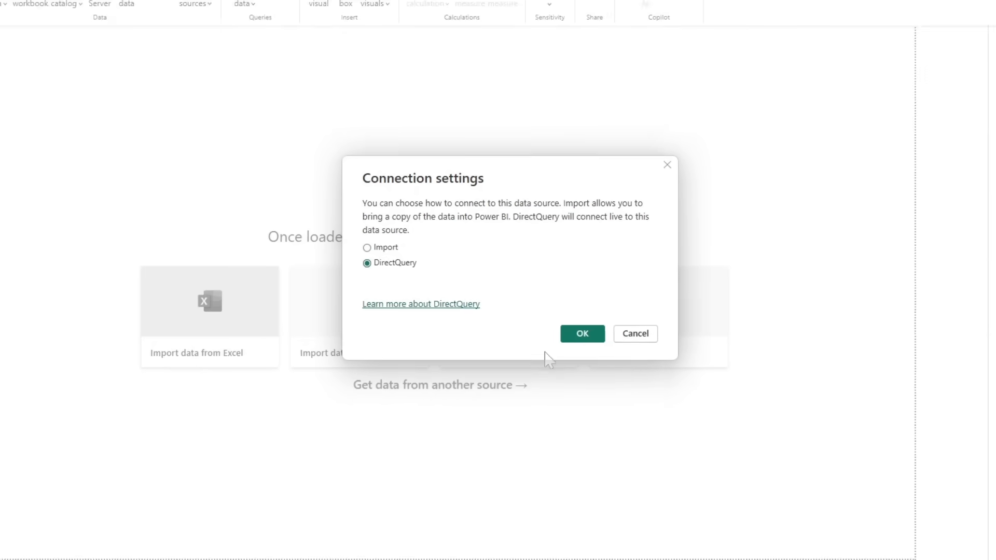
{"action": "left_click", "coordinate": [581, 333]}
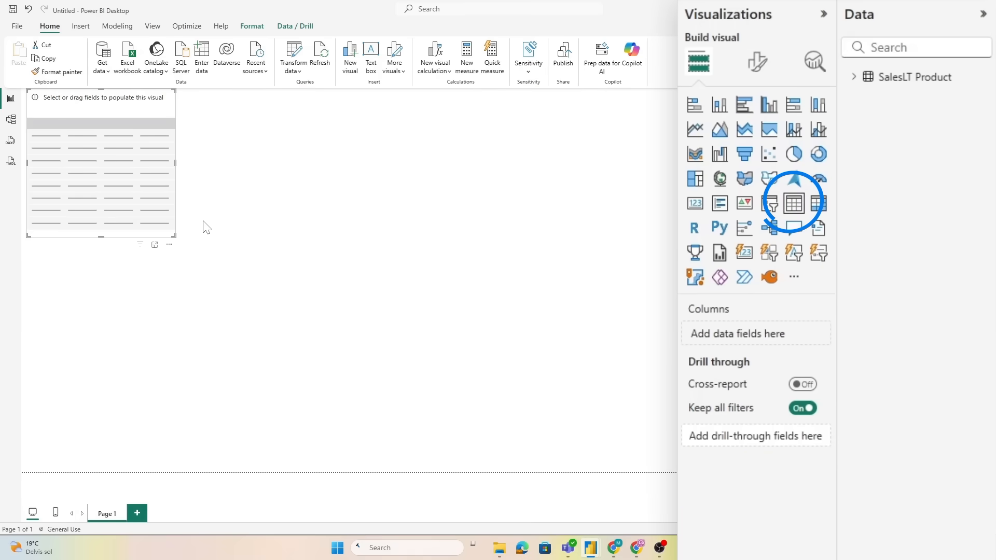
Tick ListPrice, ProductID and Name from SalesLT Product into the table visual.
{"action": "left_click", "coordinate": [856, 76]}
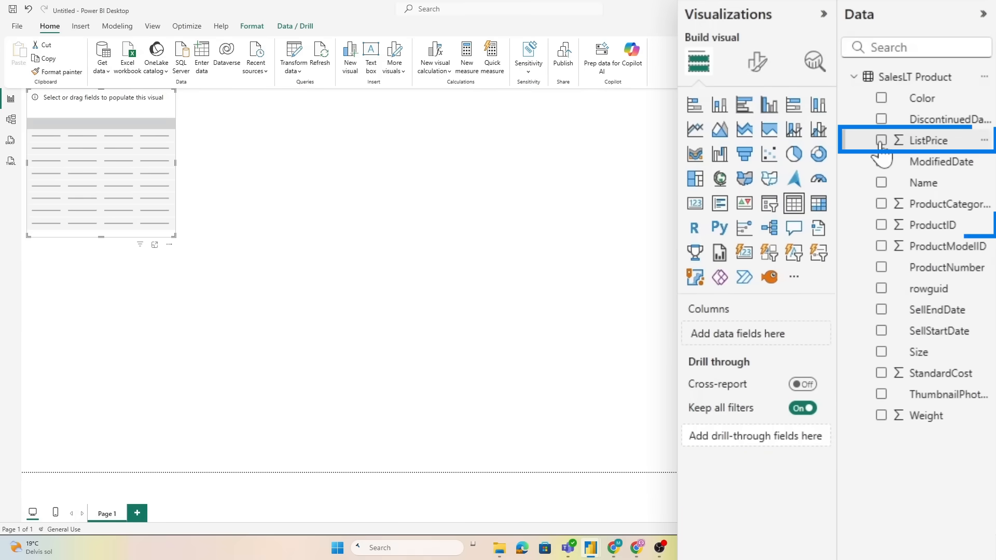
{"action": "left_click", "coordinate": [882, 224]}
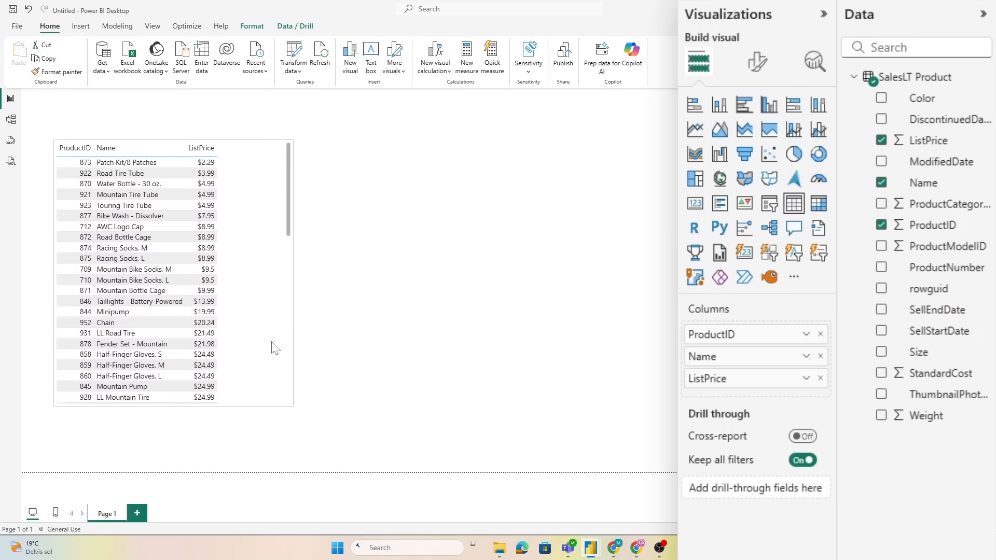
{"action": "left_click", "coordinate": [769, 252]}
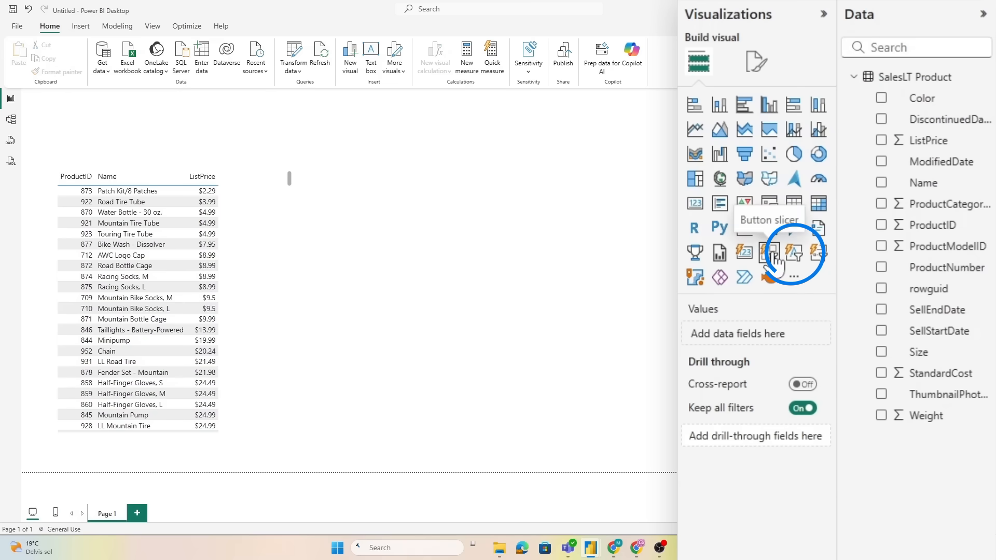
Add a text slicer and a blank button with an action from the AdventureWorks_dev workspace's function set.
{"action": "left_click", "coordinate": [769, 252]}
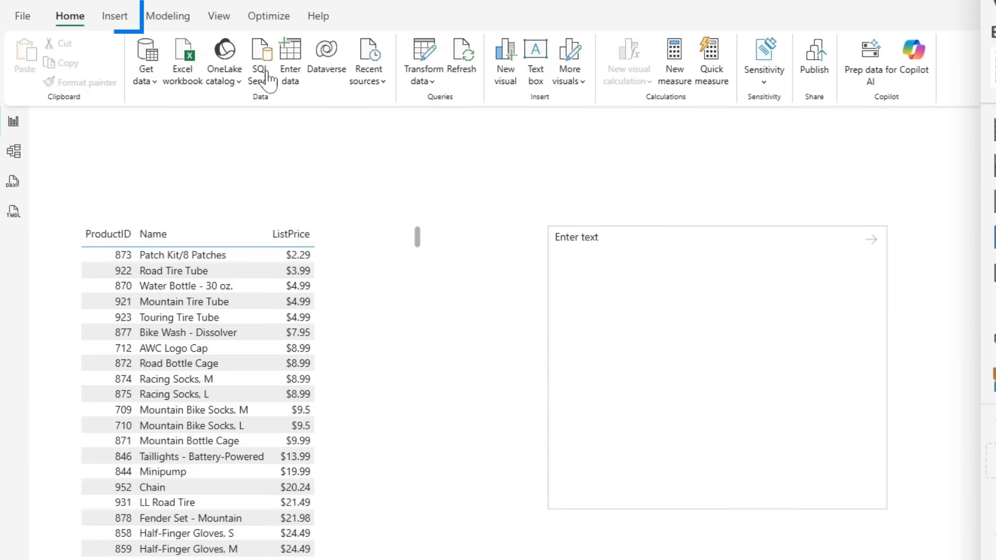
{"action": "left_click", "coordinate": [115, 15]}
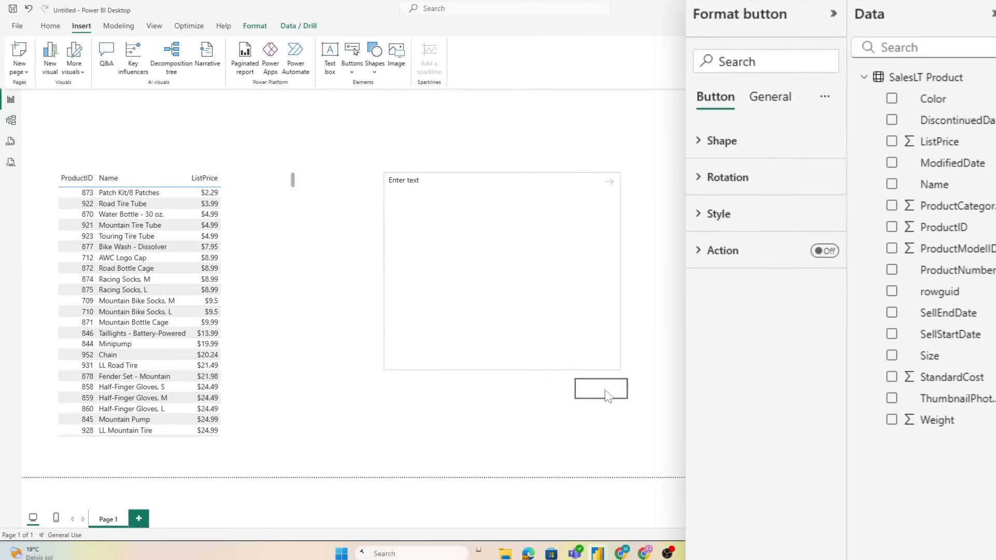
{"action": "left_click", "coordinate": [825, 250]}
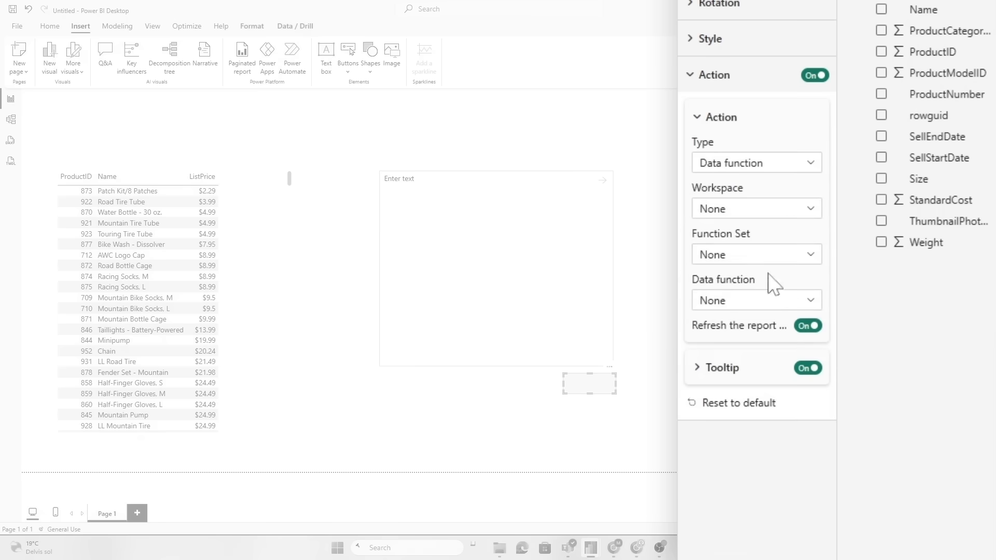
{"action": "left_click", "coordinate": [754, 254]}
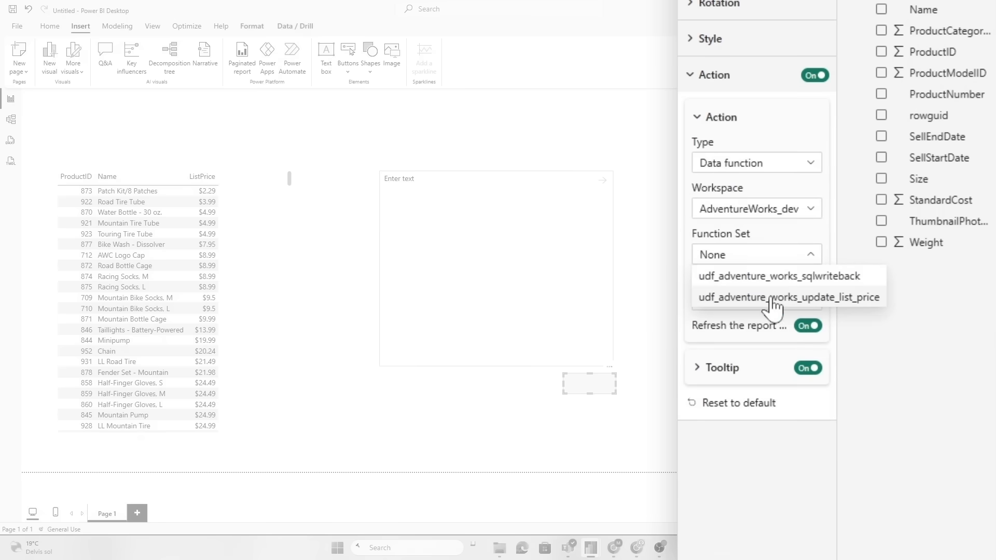
{"action": "left_click", "coordinate": [788, 298]}
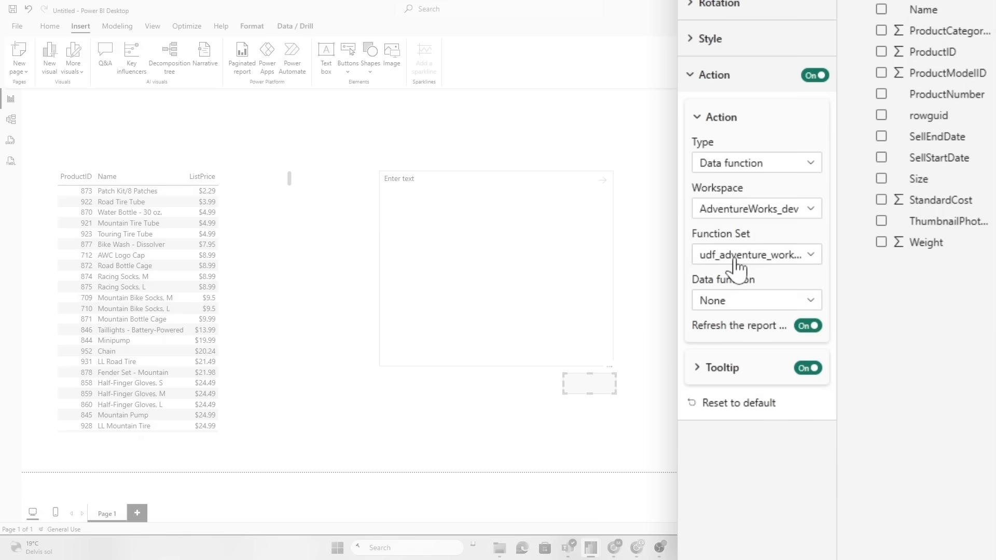
Bind the button to the update_list_price function and turn on the text slicer's title.
{"action": "left_click", "coordinate": [757, 300]}
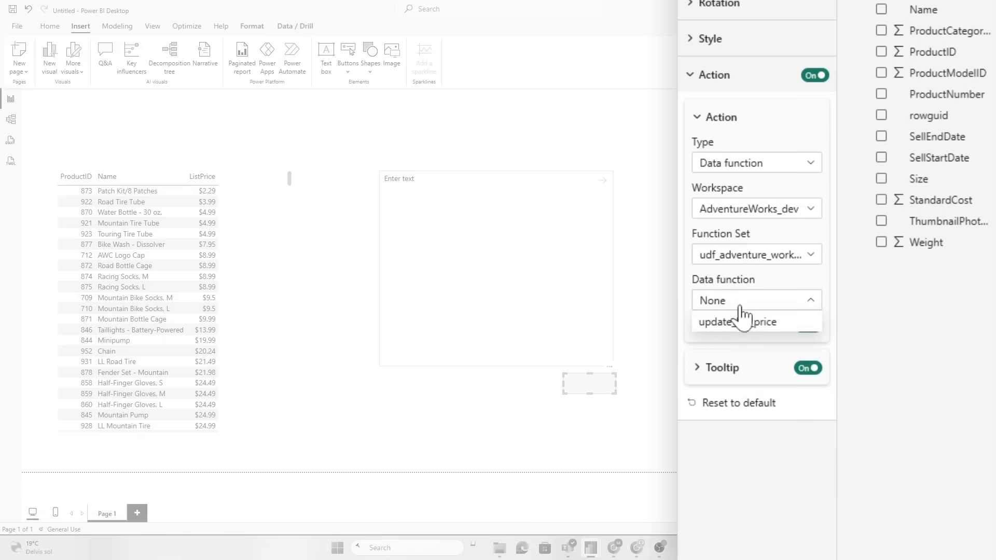
{"action": "left_click", "coordinate": [738, 321]}
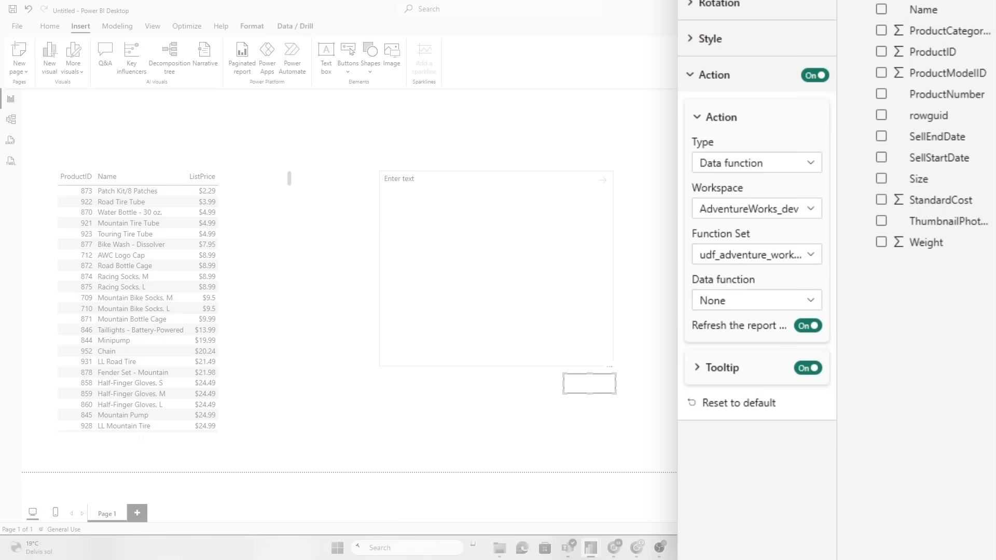
{"action": "left_click", "coordinate": [755, 300]}
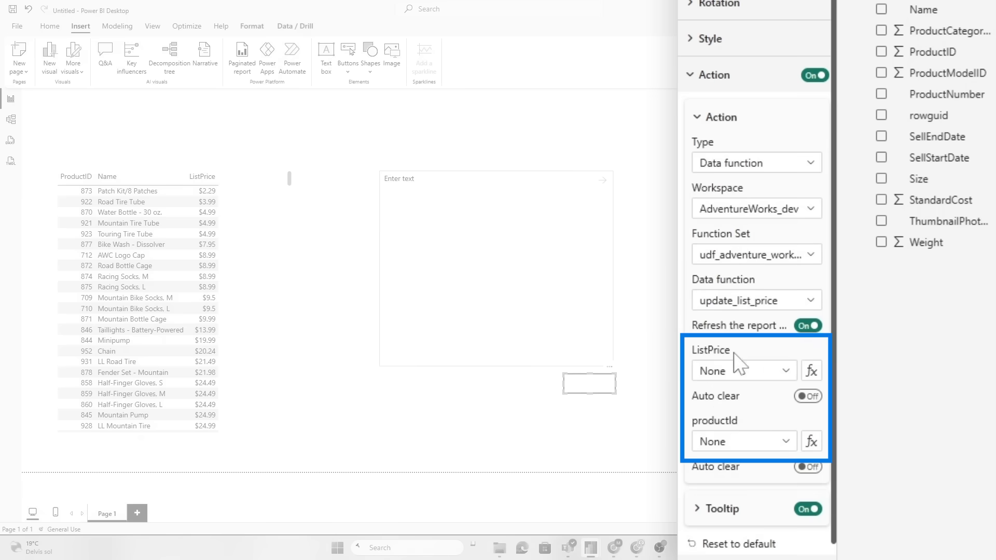
{"action": "left_click", "coordinate": [737, 372]}
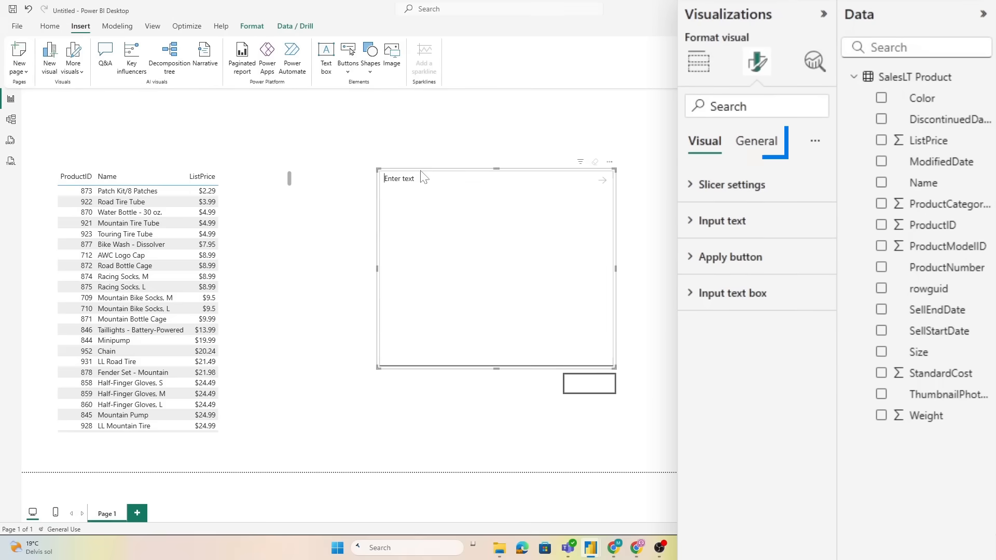
{"action": "left_click", "coordinate": [756, 141]}
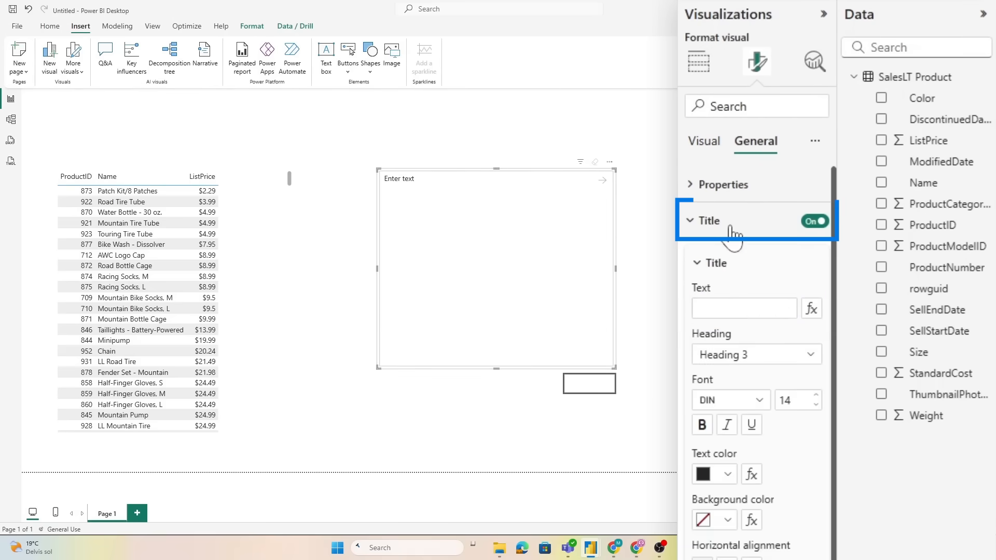
Title the text slicer 'Update list price' so it feeds the function's ListPrice parameter.
{"action": "type", "text": "Update I"}
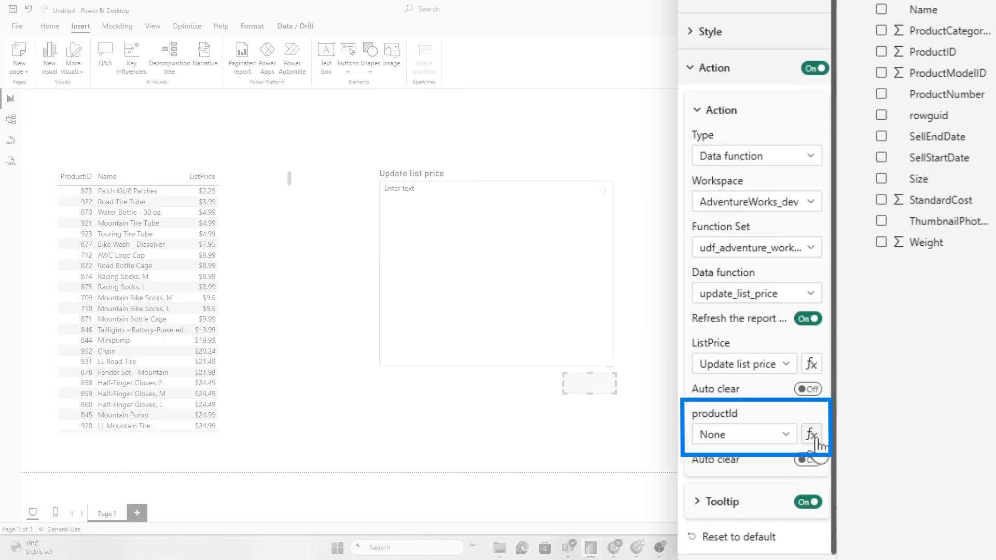
{"action": "mouse_move", "coordinate": [811, 433]}
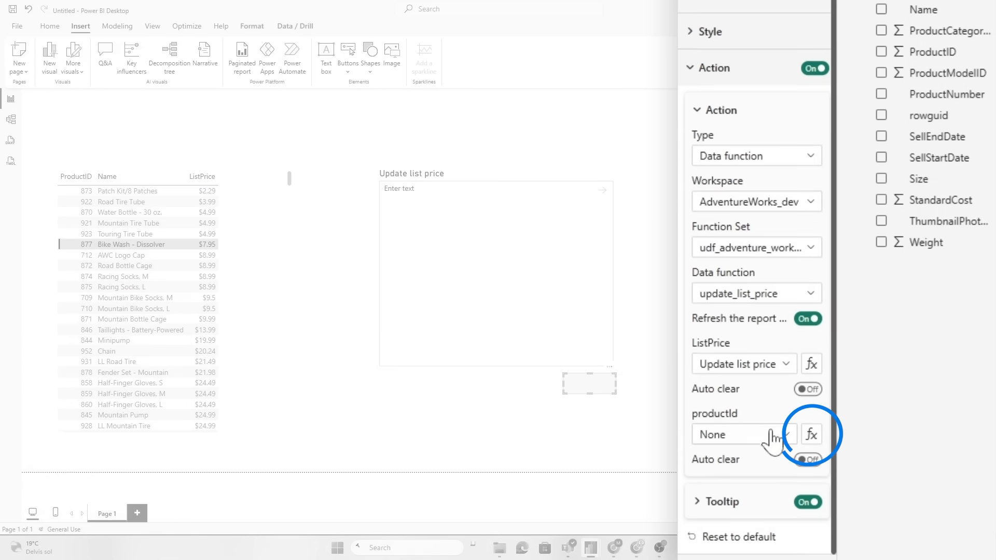
Source the productId parameter from the ProductID field value with Maximum summarization.
{"action": "left_click", "coordinate": [811, 435]}
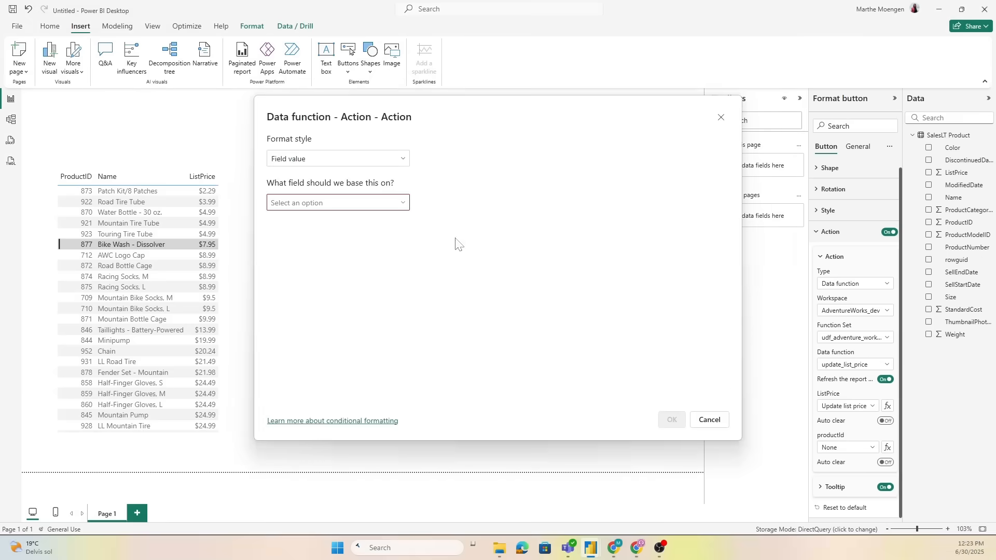
{"action": "left_click", "coordinate": [337, 203]}
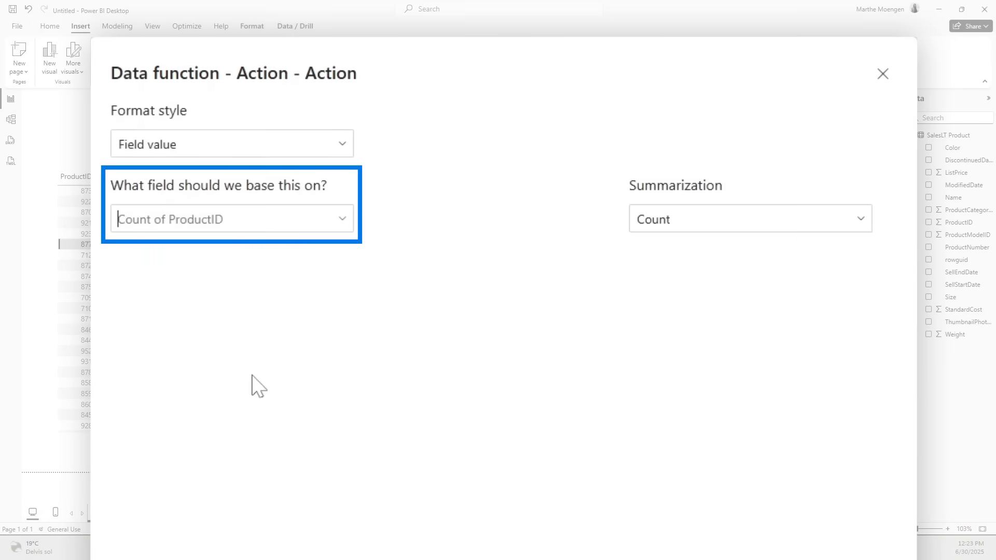
{"action": "left_click", "coordinate": [749, 219]}
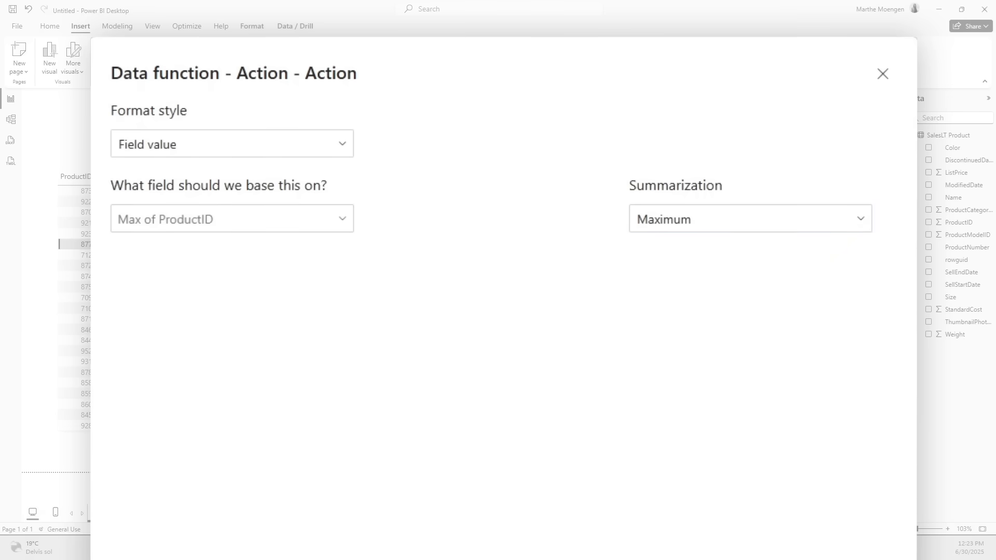
{"action": "left_click", "coordinate": [882, 74]}
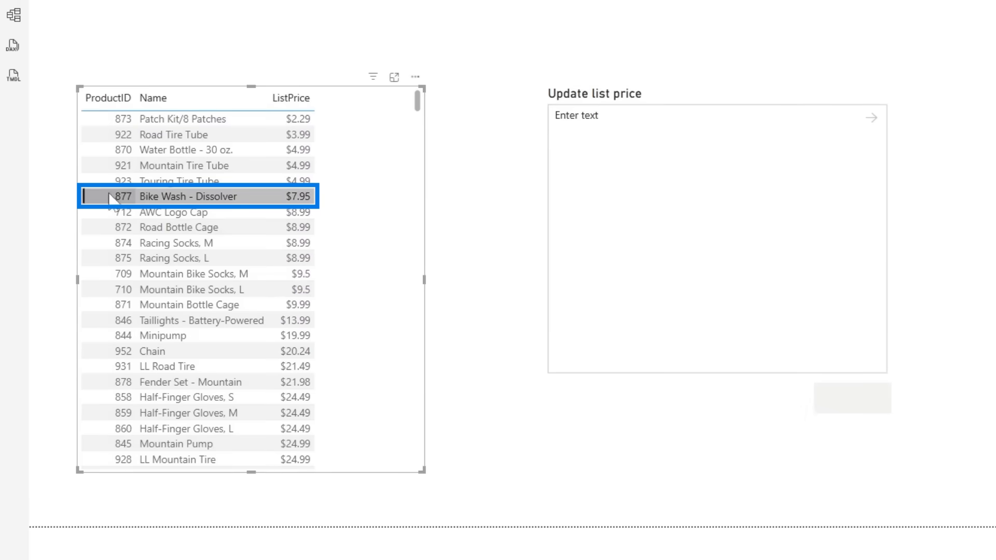
Enter 7.99 in the slicer and invoke the function to reprice Bike Wash - Dissolver.
{"action": "type", "text": "7"}
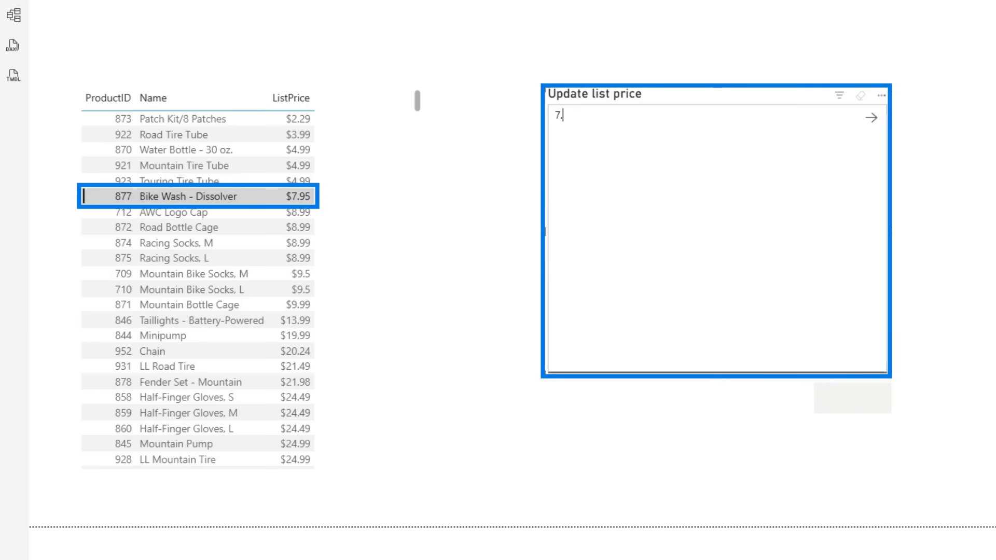
{"action": "type", "text": ".99"}
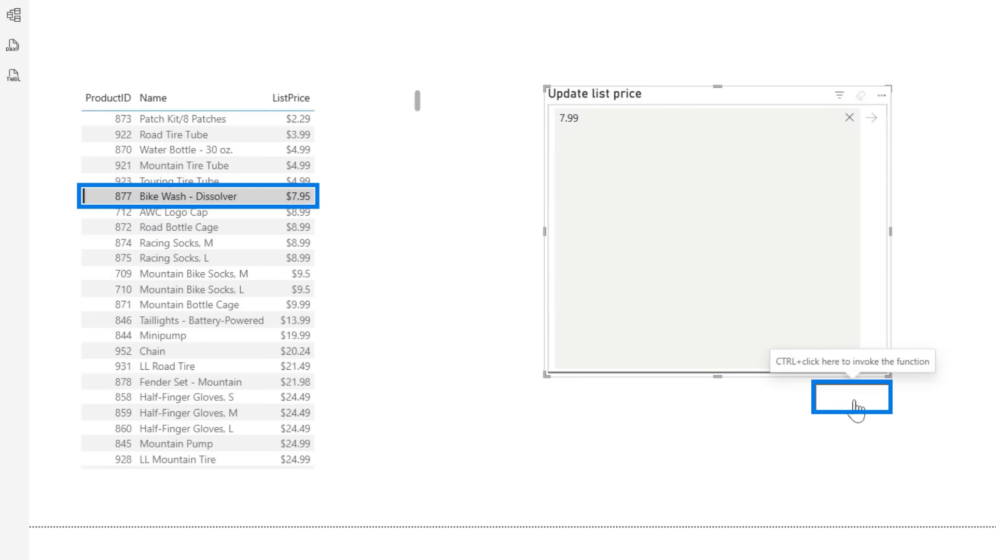
{"action": "left_click", "coordinate": [851, 397]}
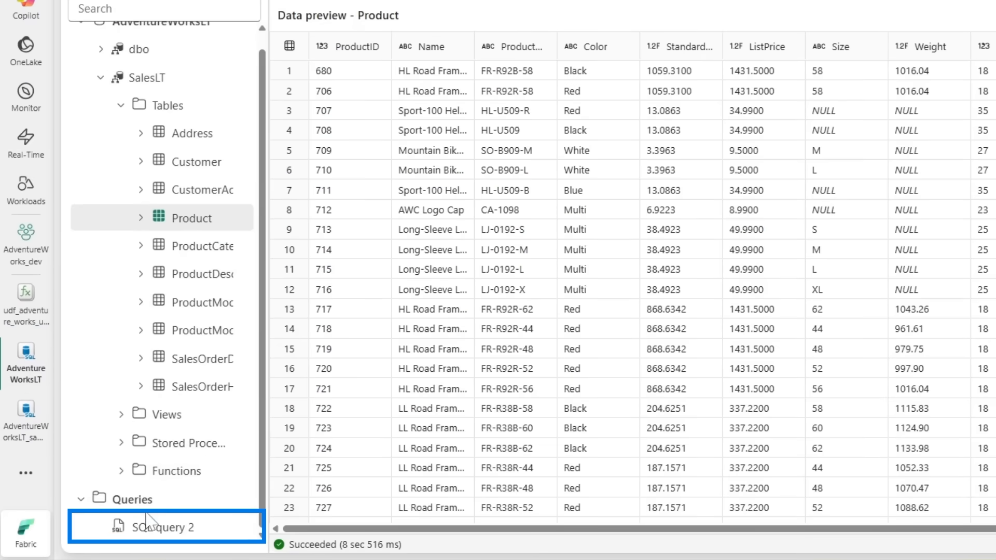
Run SQL query 2 to look up ID, name and list price of product 877.
{"action": "left_click", "coordinate": [165, 528]}
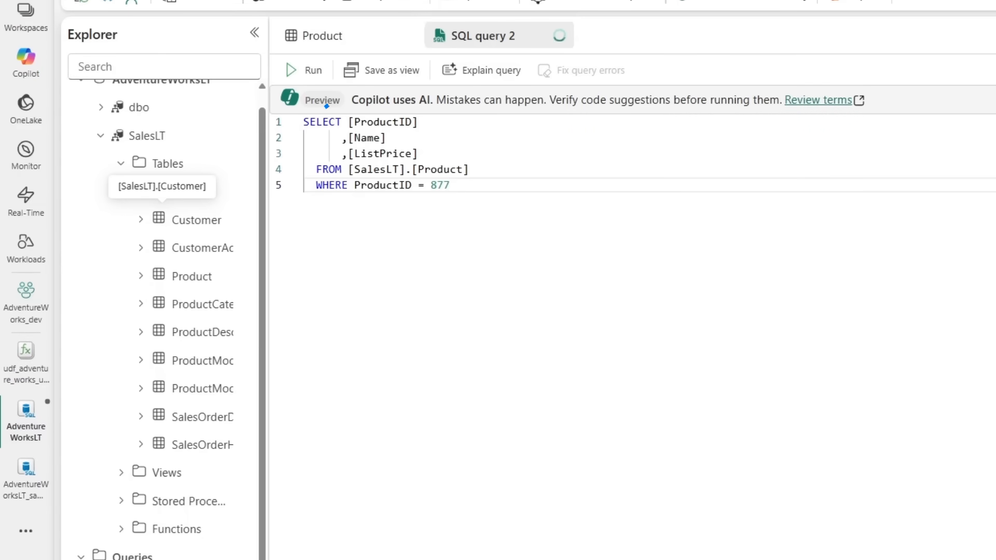
{"action": "left_click", "coordinate": [304, 70]}
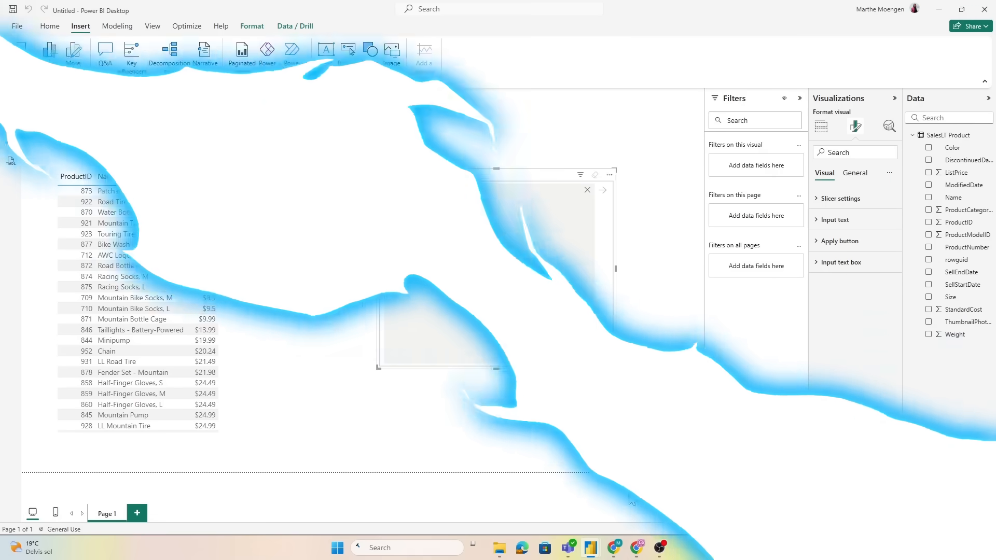
{"action": "left_click", "coordinate": [147, 514]}
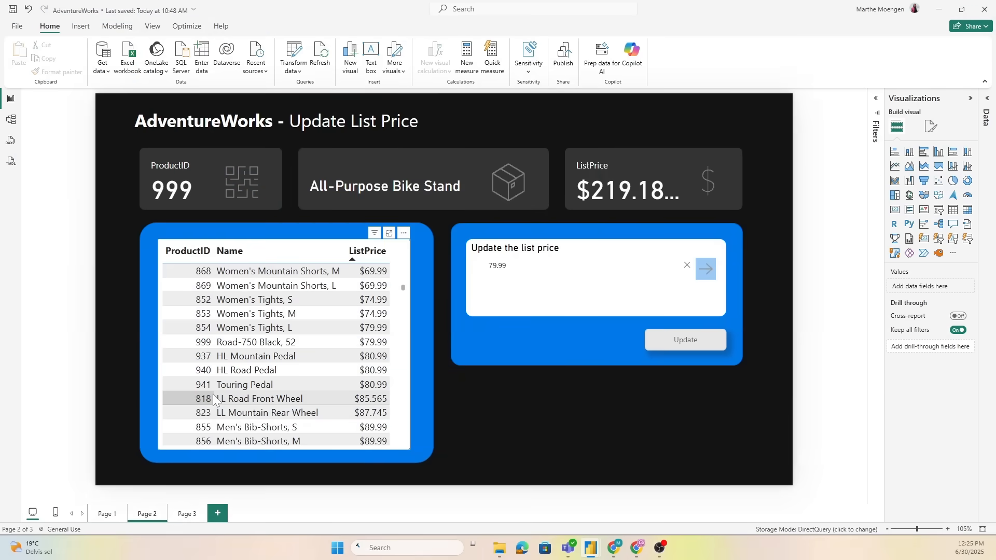